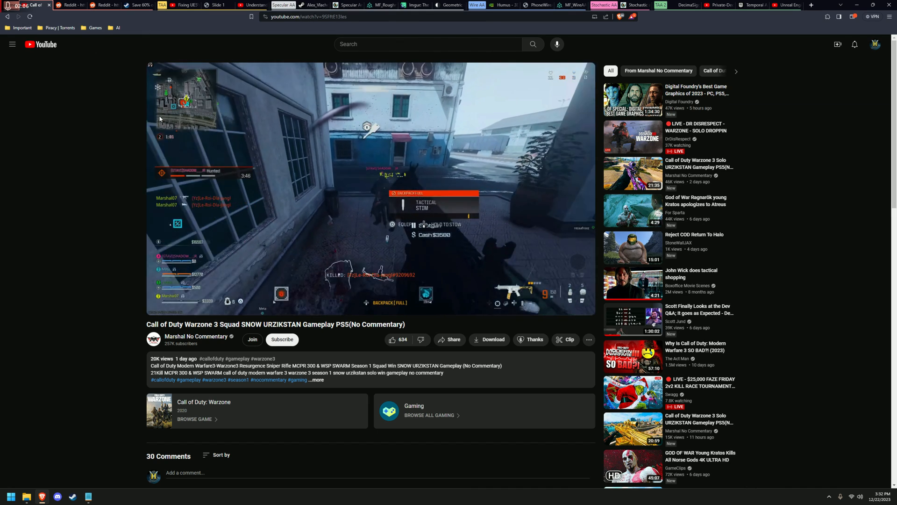
Show the Mordhau settings post, then the Turbo Overkill TAA/SMAA/FXAA/off post
click(68, 4)
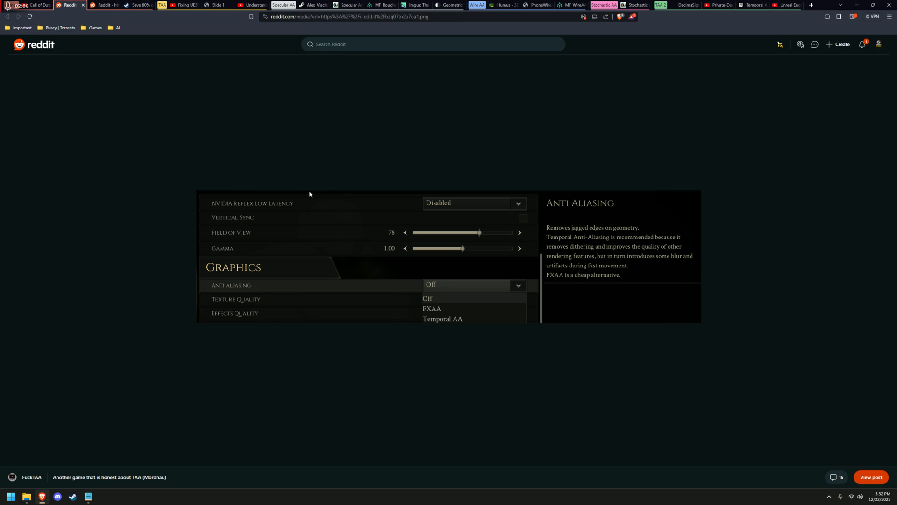
click(102, 4)
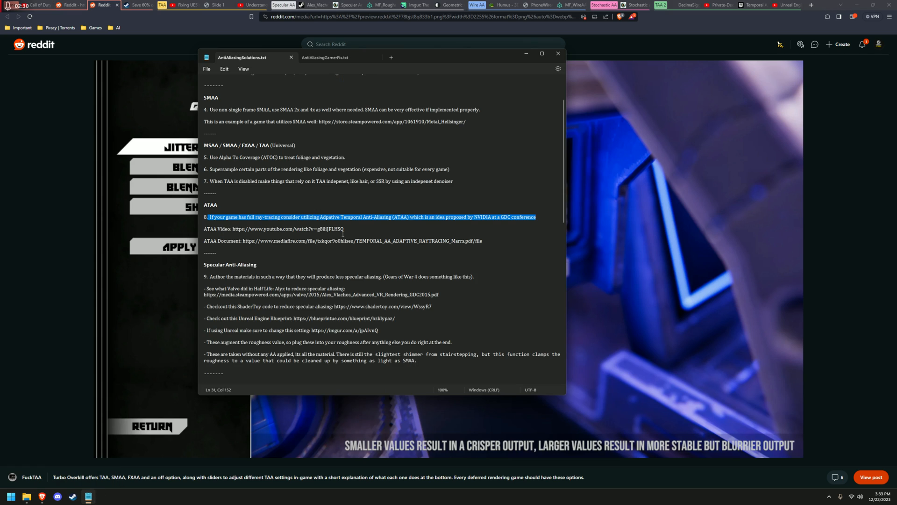
Highlight the MSAA heading, the MSAA vegetation tip and the non-single-frame SMAA advice
scroll(up, 3)
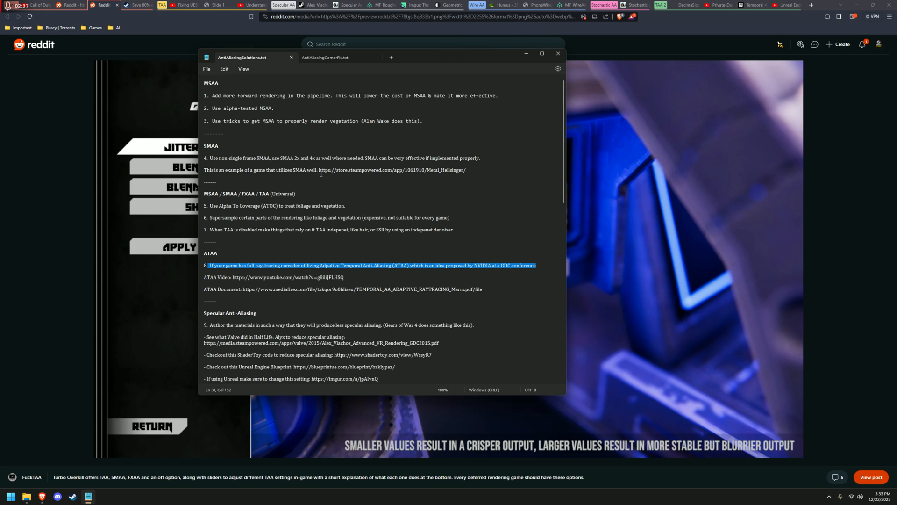
mouse_move(319, 150)
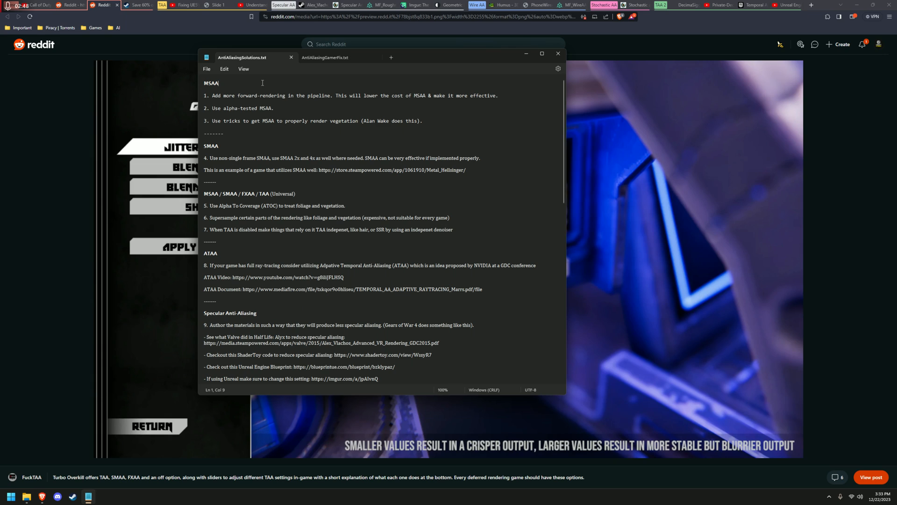
triple_click(350, 95)
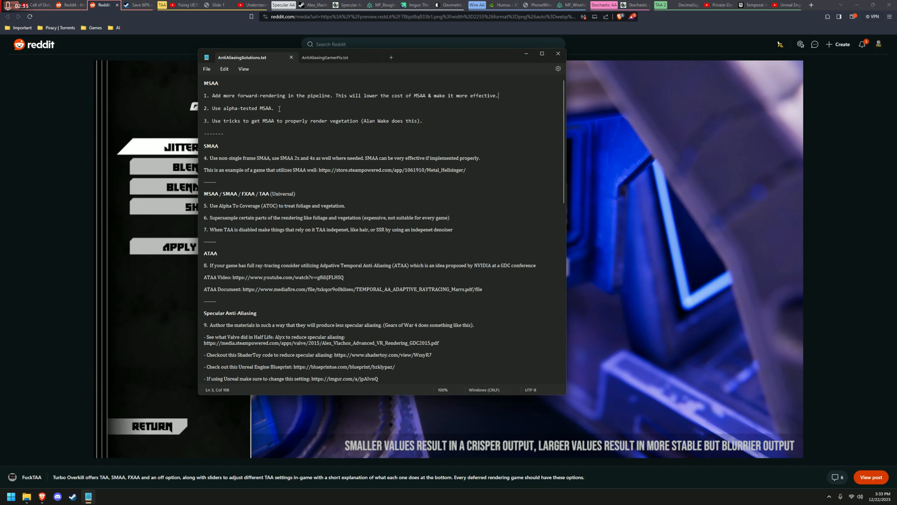
triple_click(238, 109)
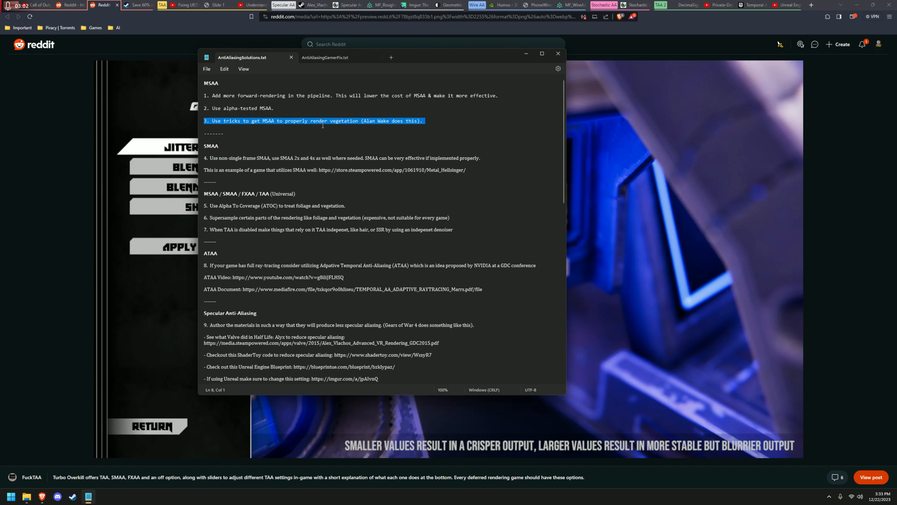
click(425, 121)
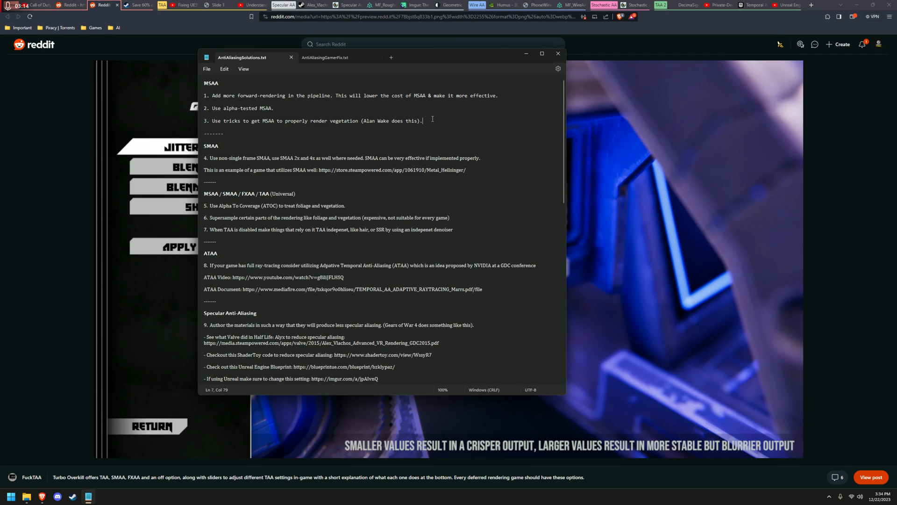
mouse_move(351, 116)
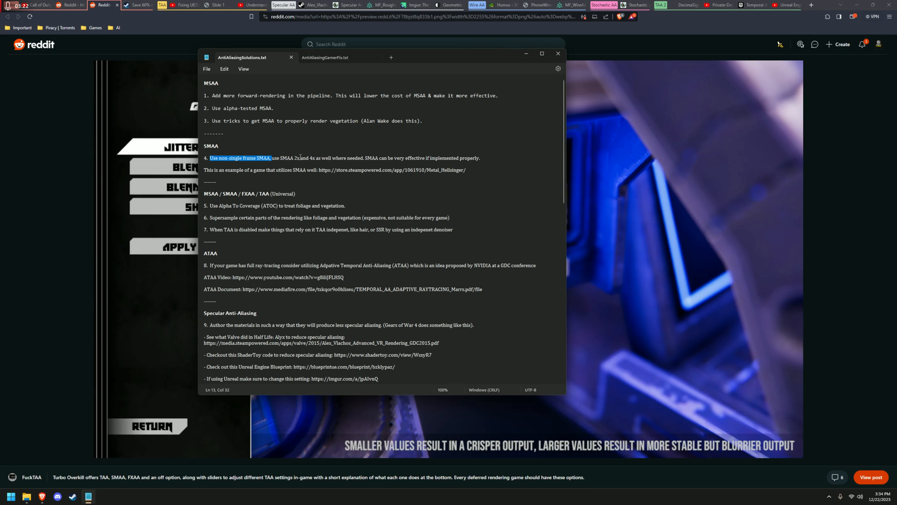
click(367, 158)
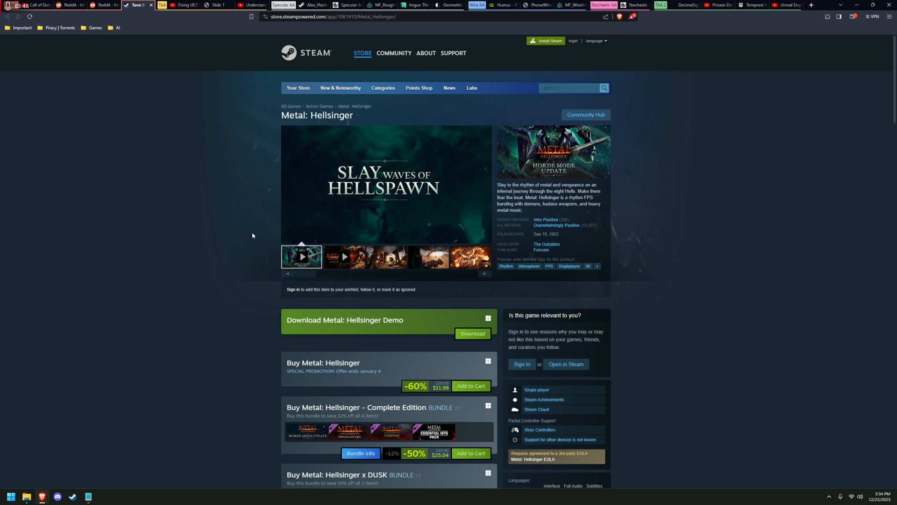
mouse_move(441, 341)
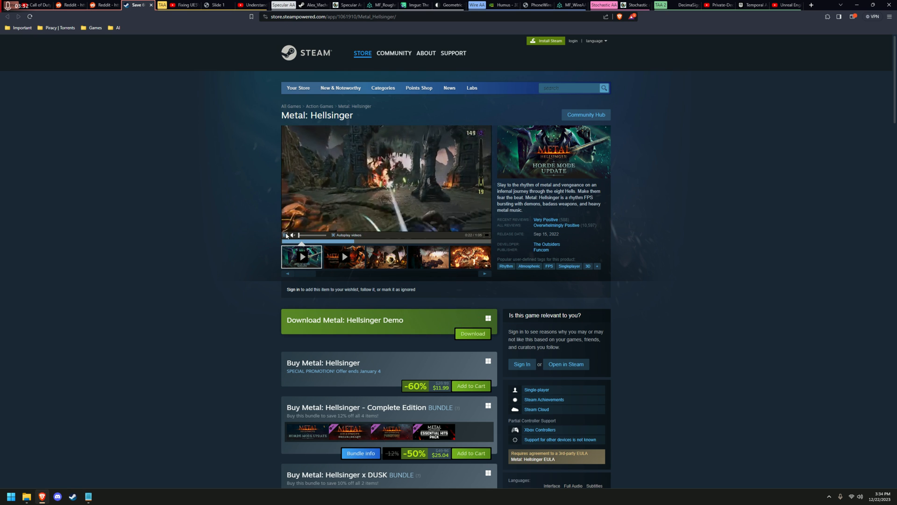
Bring the anti-aliasing notes back in front from the taskbar after the trailer
click(88, 497)
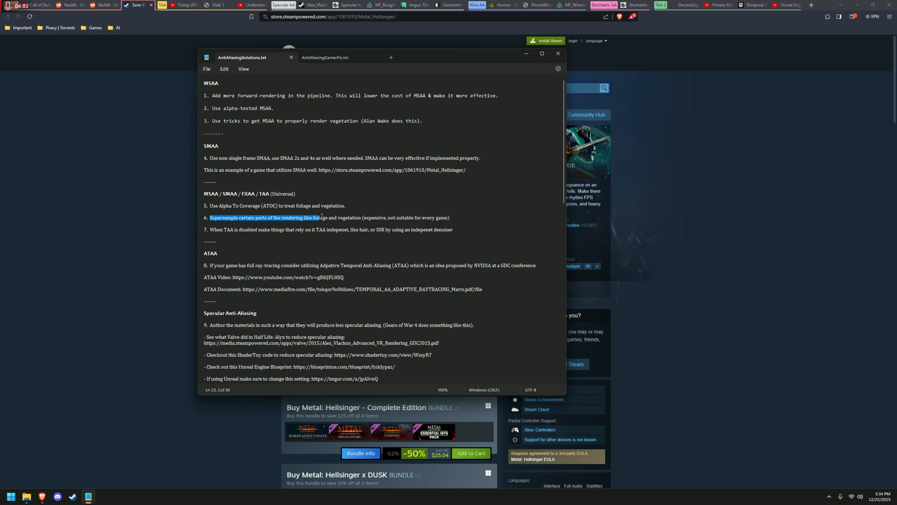
Highlight the supersampling foliage tip and its expensive caveat, then move to the UE5 hair video
click(367, 218)
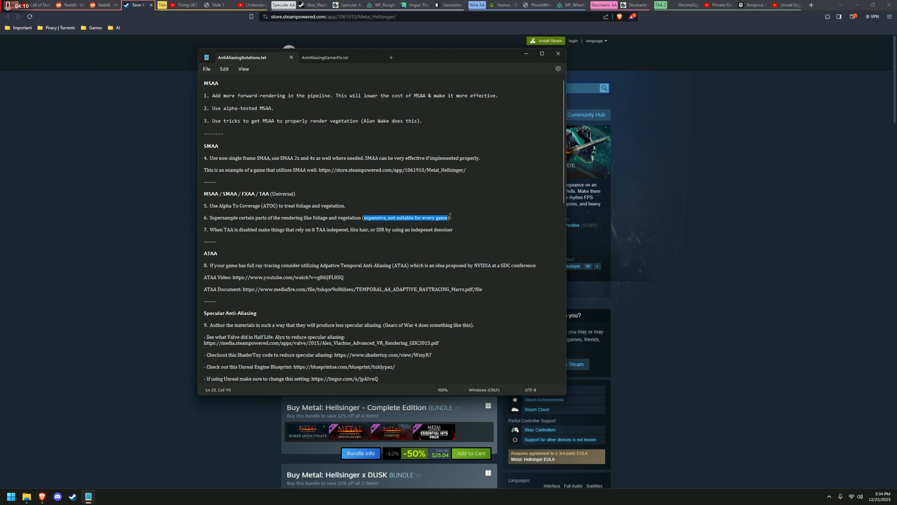
click(450, 218)
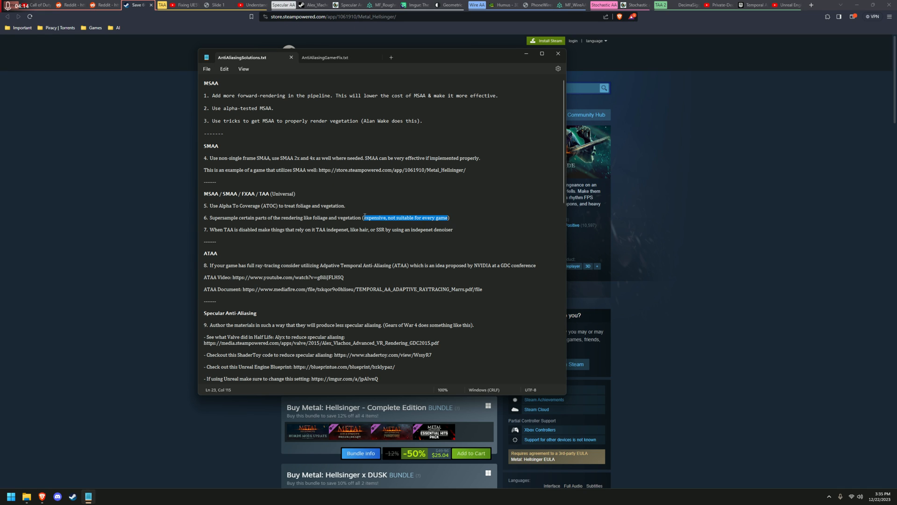
click(451, 218)
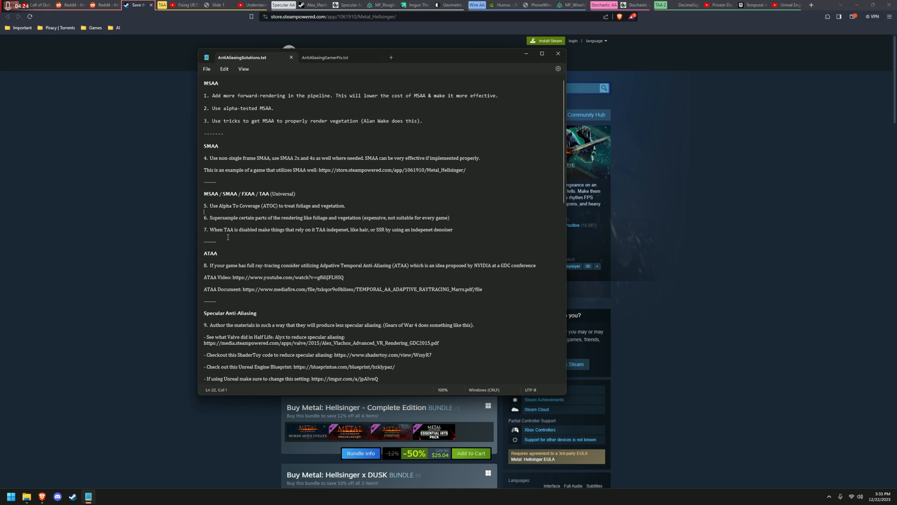
mouse_move(208, 229)
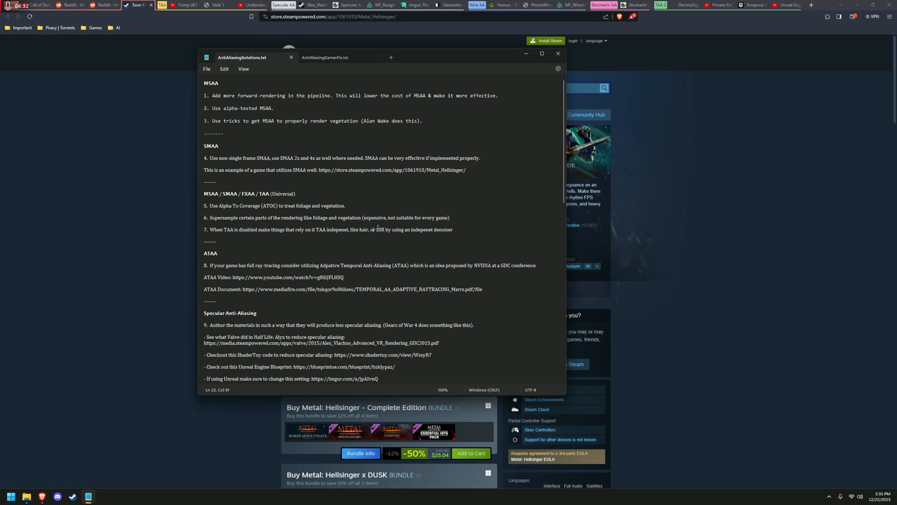
mouse_move(134, 179)
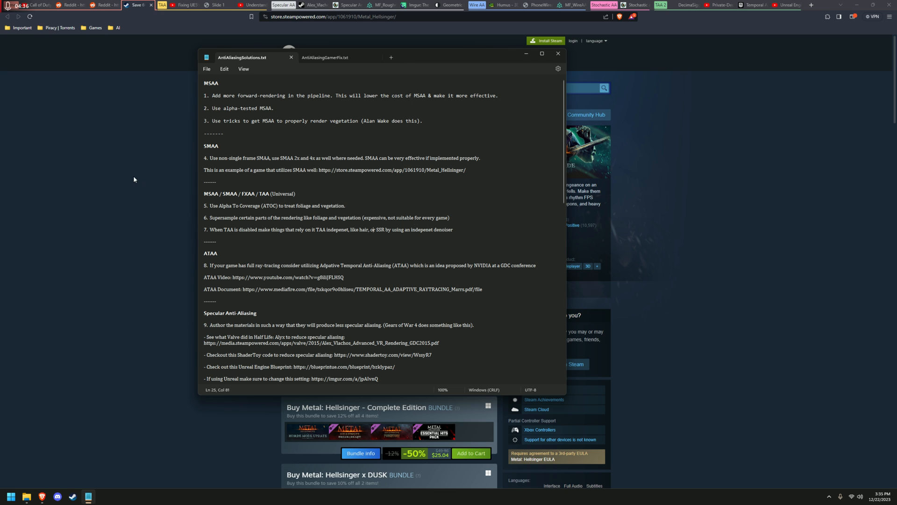
click(183, 5)
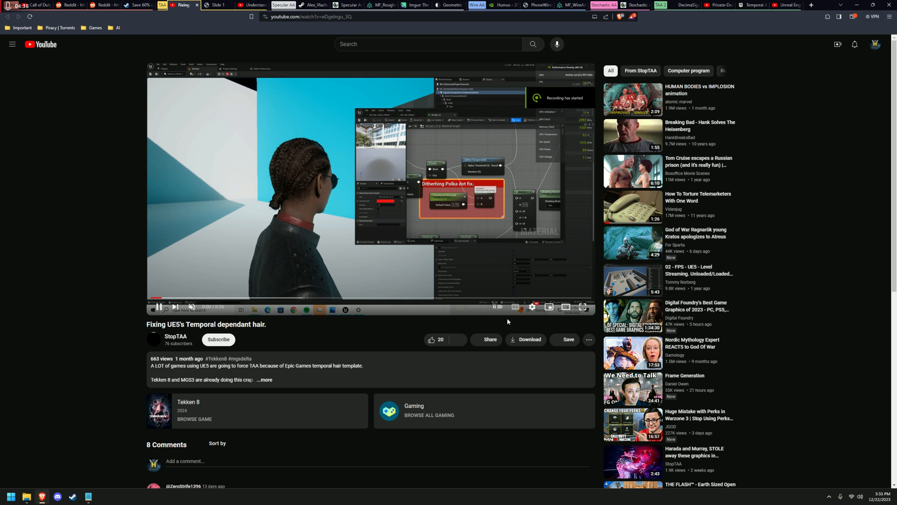
Play the UE5 temporal-dependent hair fix video and return to the notes
click(582, 308)
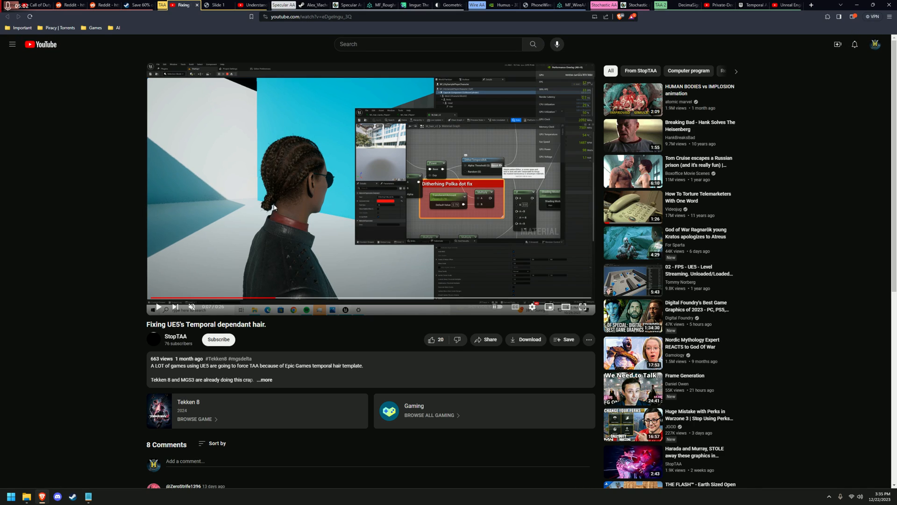
click(216, 4)
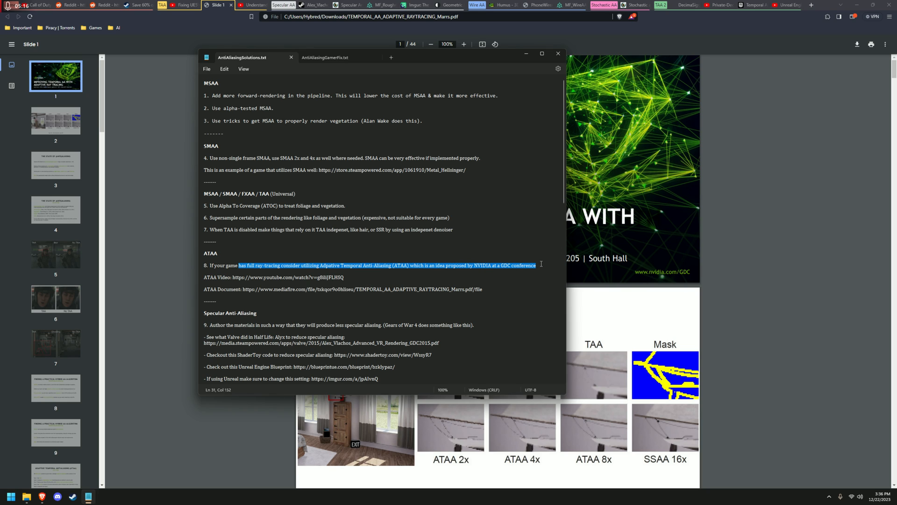
Scroll NVIDIA's ATAA slides to the Core Idea slide, glancing at the ATAA video along the way
click(559, 53)
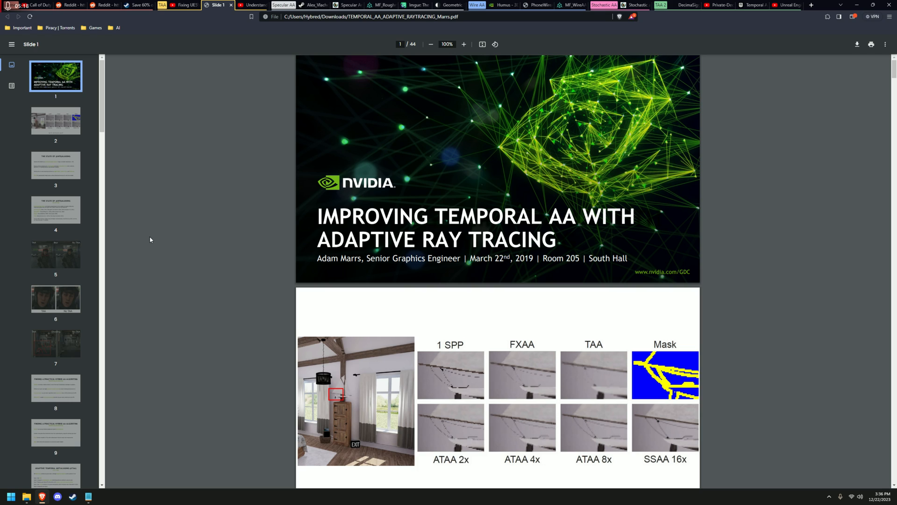
mouse_move(181, 234)
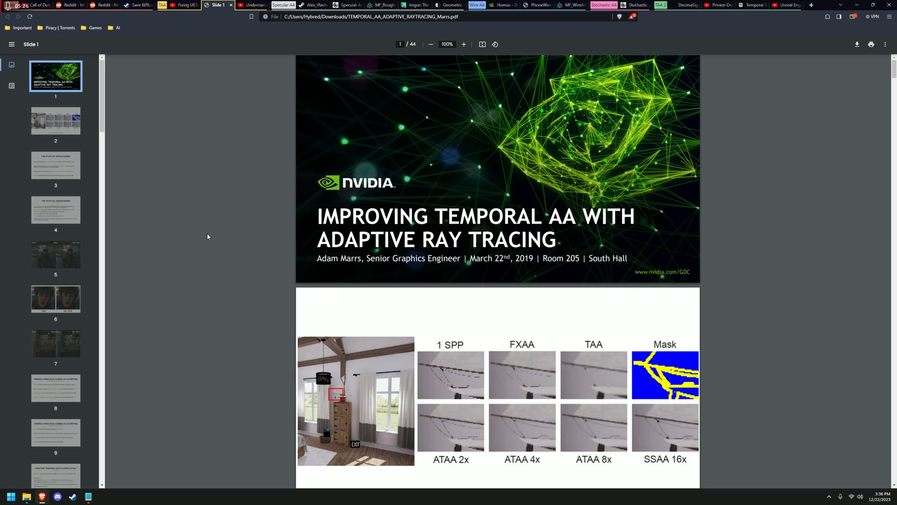
mouse_move(204, 235)
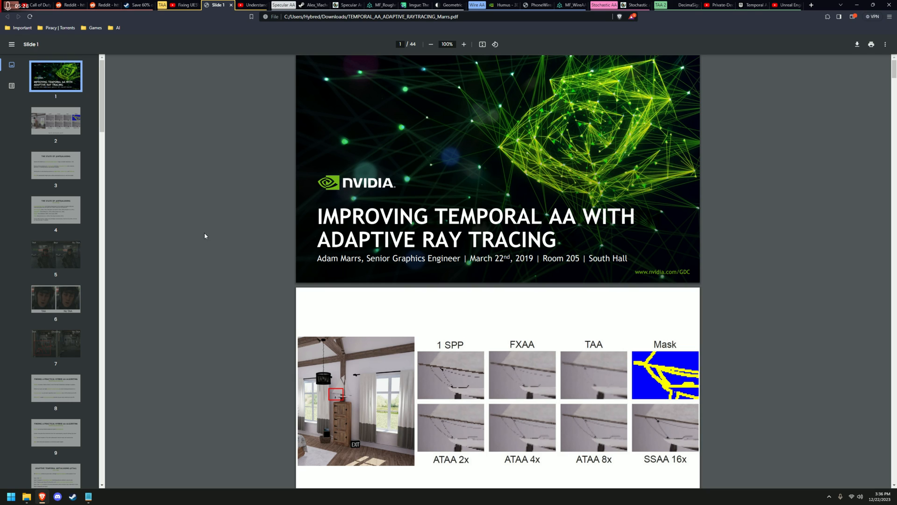
mouse_move(200, 234)
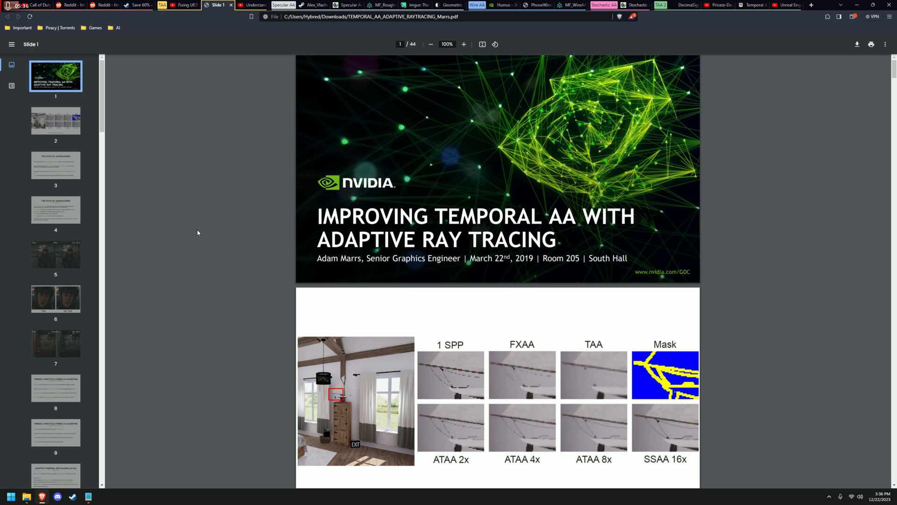
scroll(down, 3)
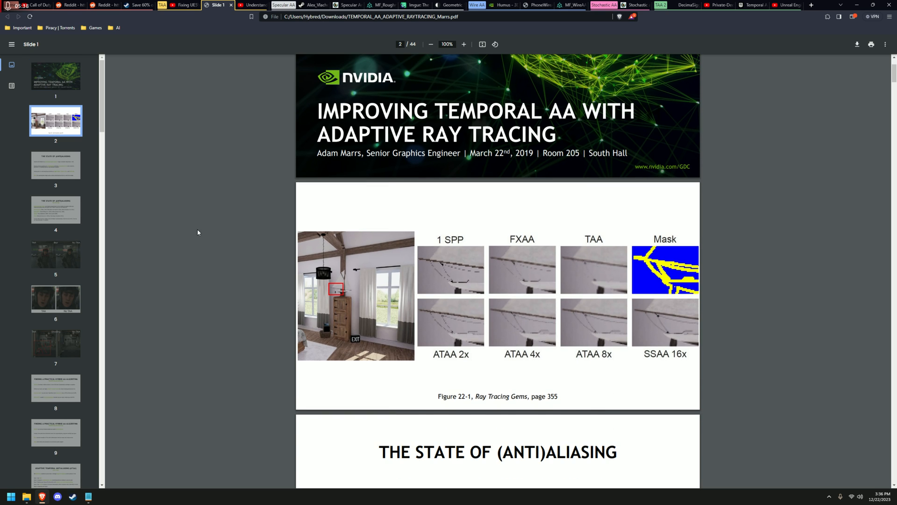
scroll(down, 3)
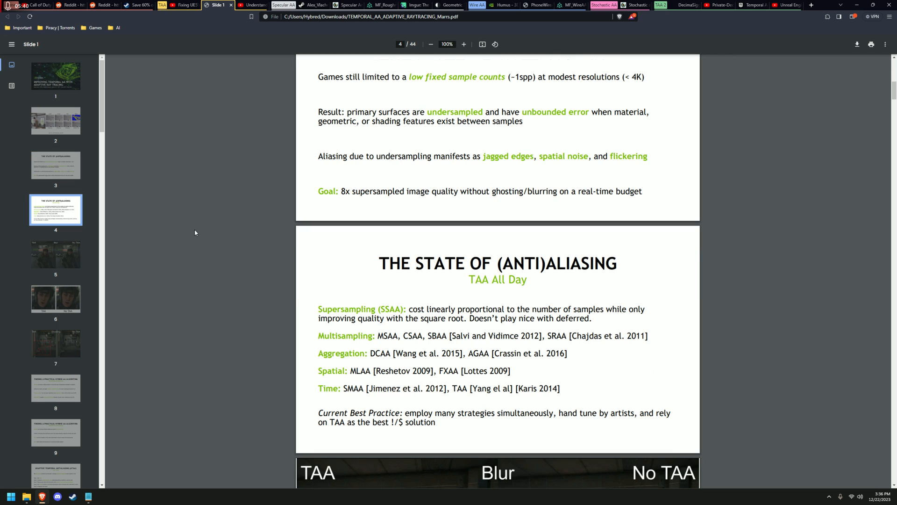
scroll(down, 3)
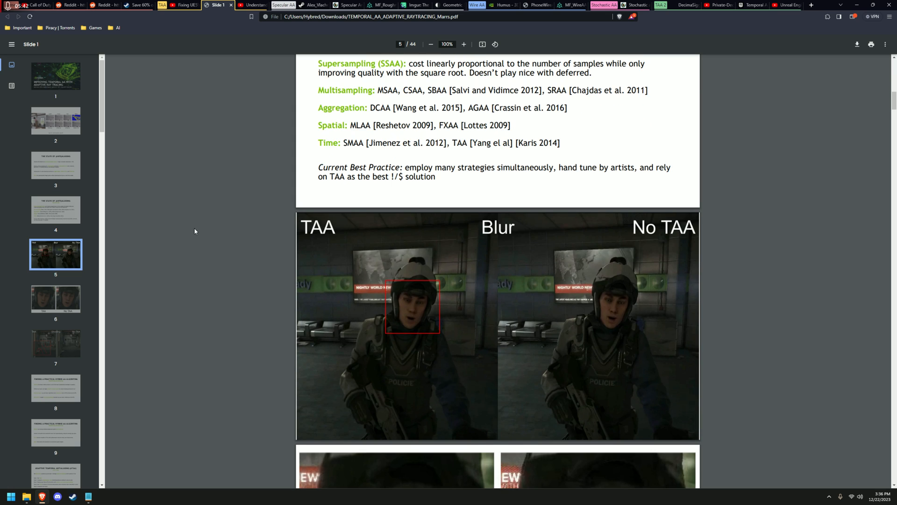
scroll(down, 3)
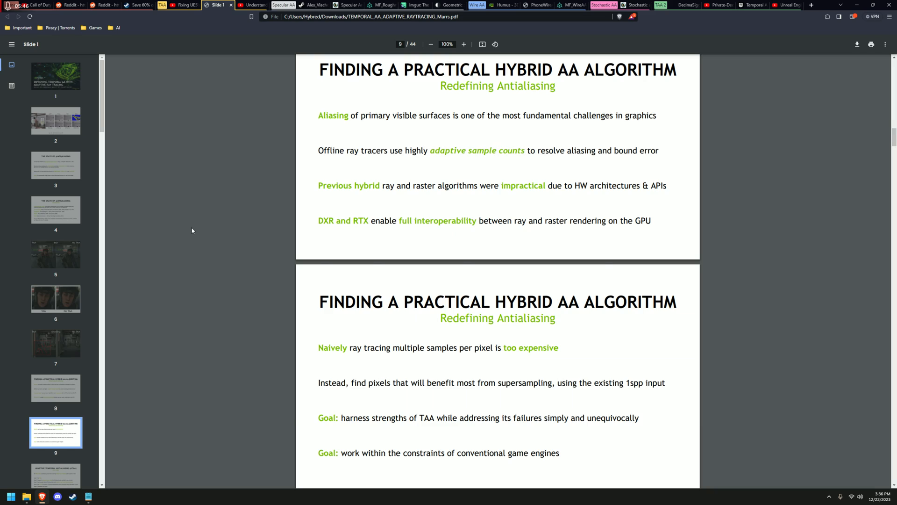
click(251, 4)
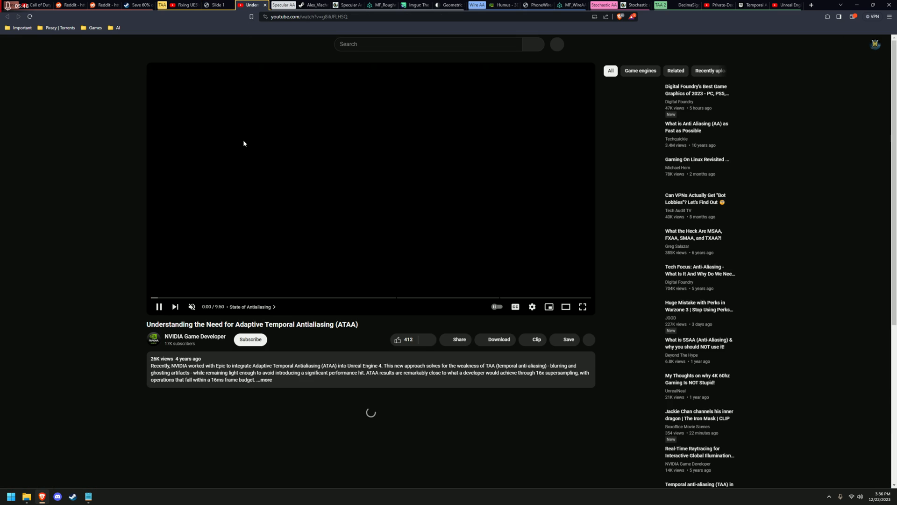
click(215, 5)
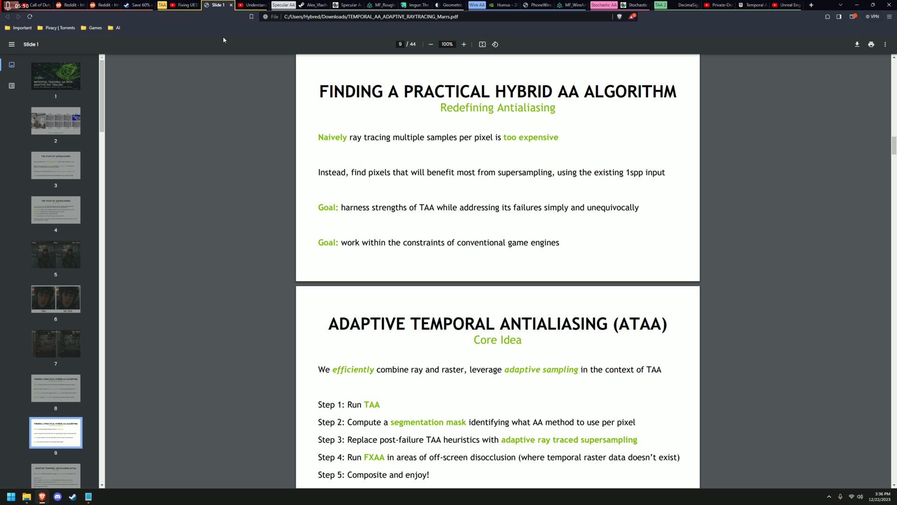
Scroll the notes to Specular Anti-Aliasing and follow the Valve GDC 2015 talk link into the browser
click(88, 496)
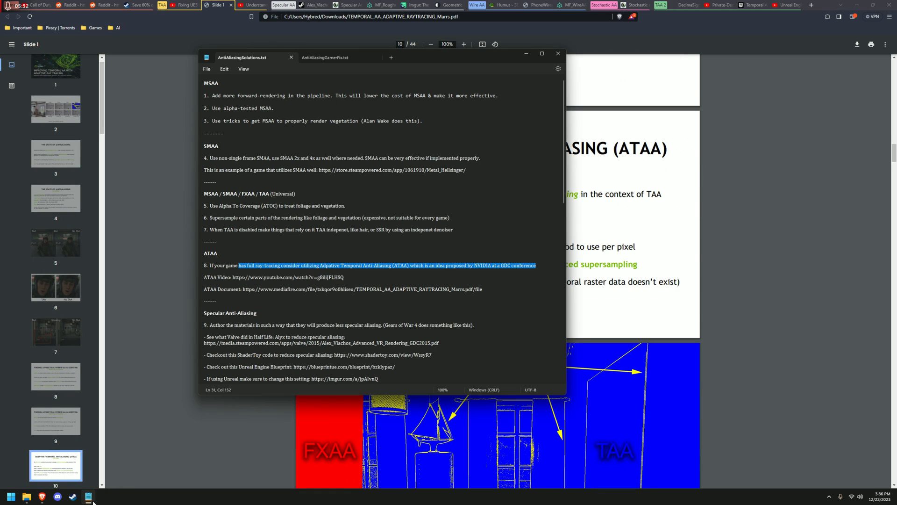
scroll(down, 3)
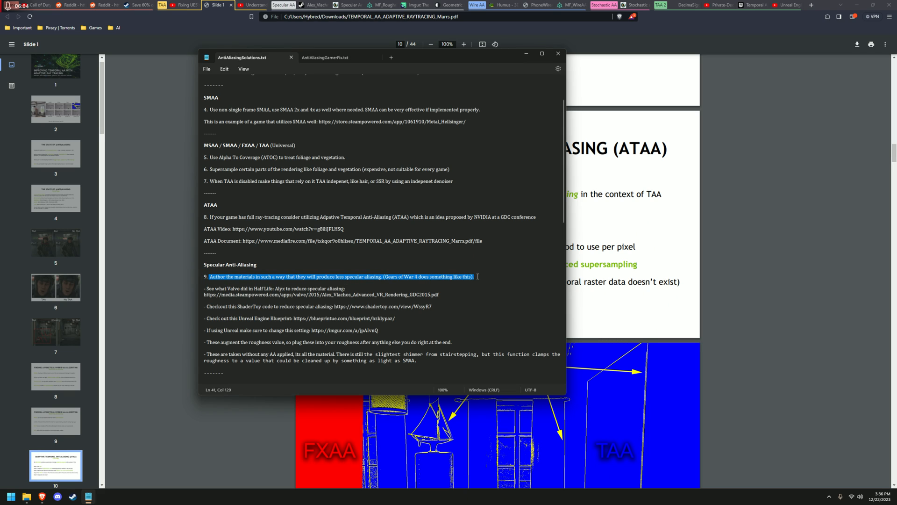
click(228, 287)
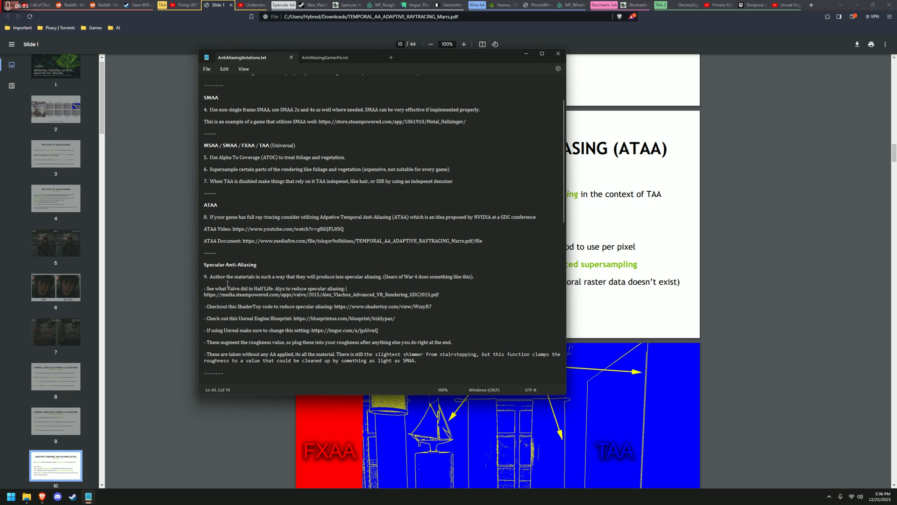
click(558, 54)
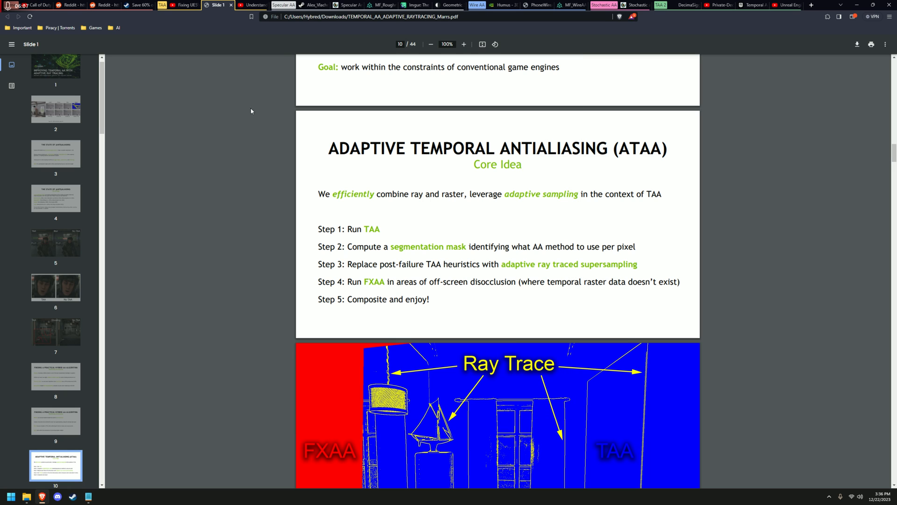
Skim Valve's Advanced VR Rendering deck through the Normal Map Mipping Error slides
click(314, 4)
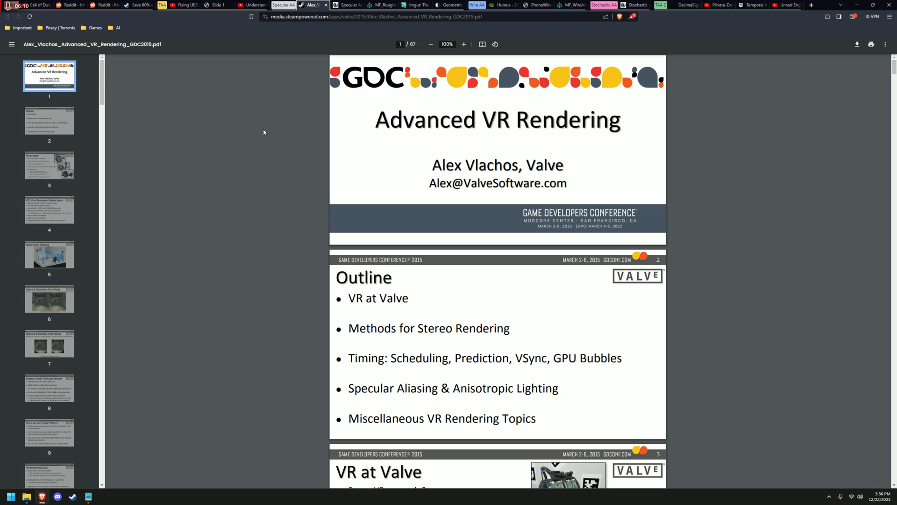
mouse_move(274, 136)
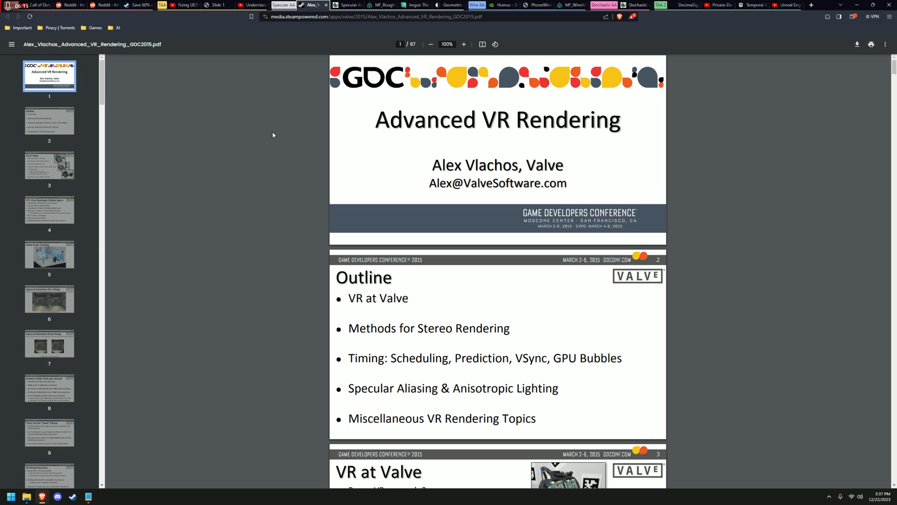
mouse_move(180, 216)
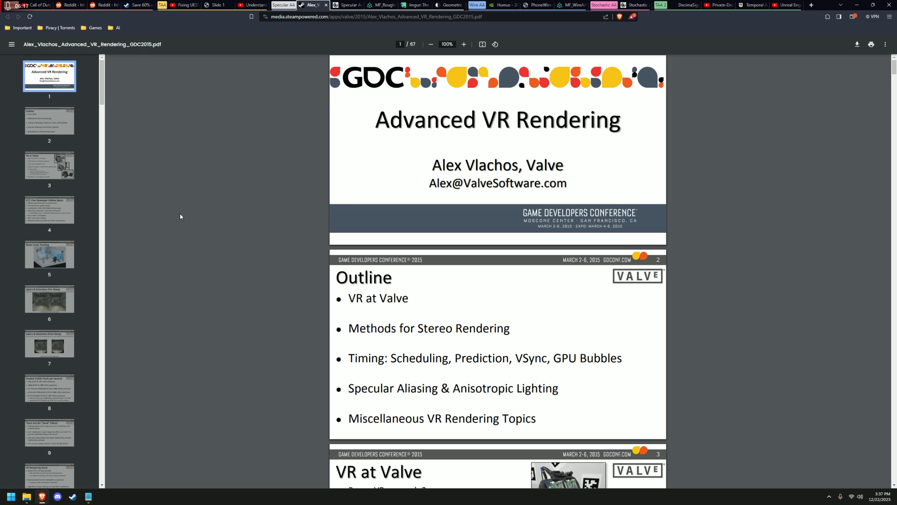
scroll(down, 3)
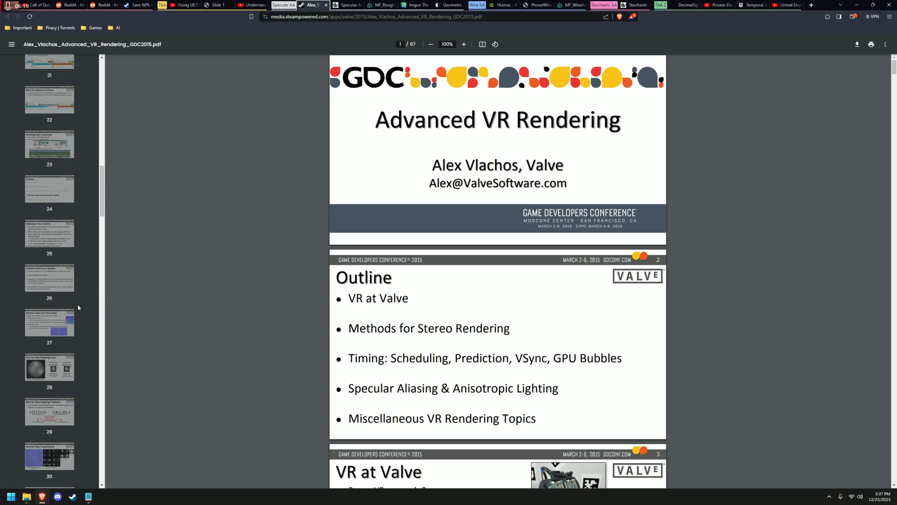
click(49, 367)
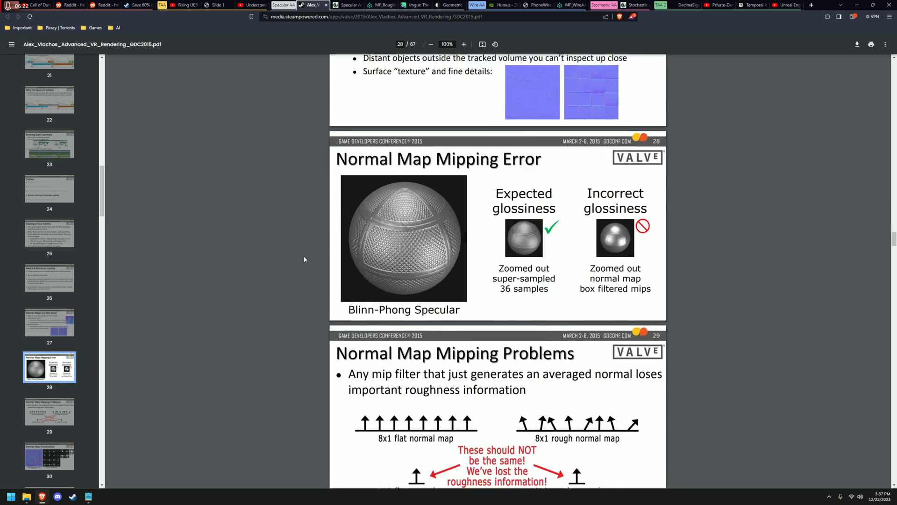
scroll(down, 3)
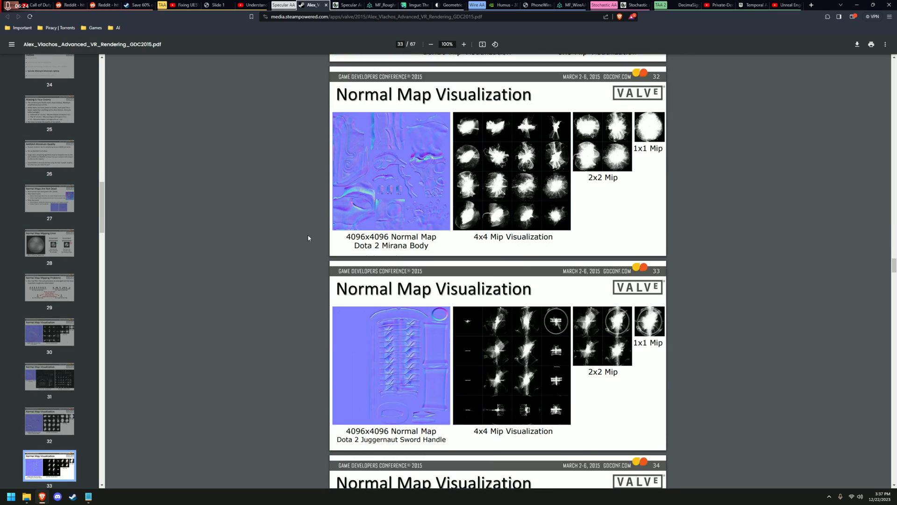
Run the Shadertoy Specular AntiAliasing preview, skim its code and move to the MF_Roughness_Limiter blueprint
click(346, 4)
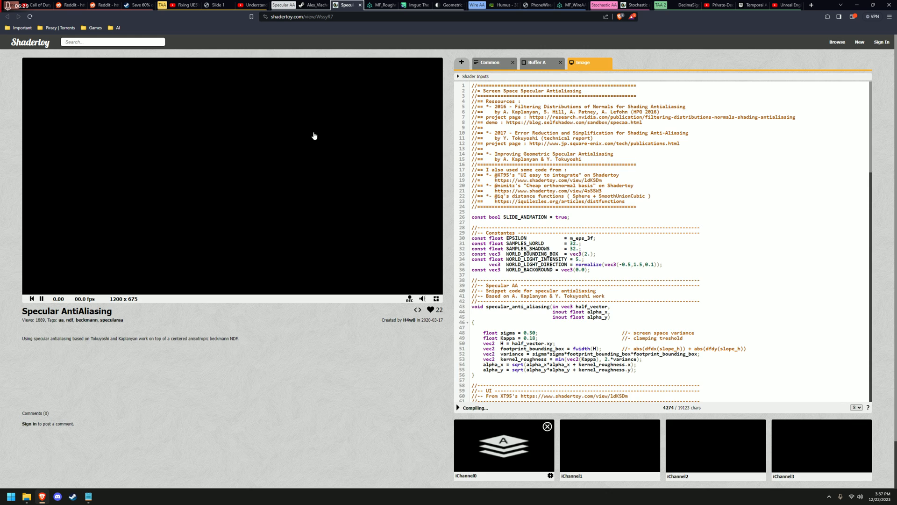
click(41, 299)
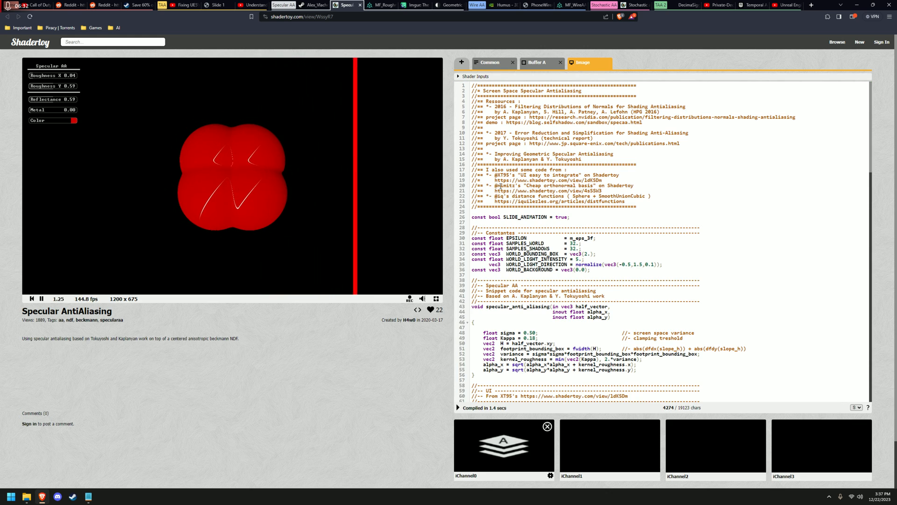
scroll(down, 3)
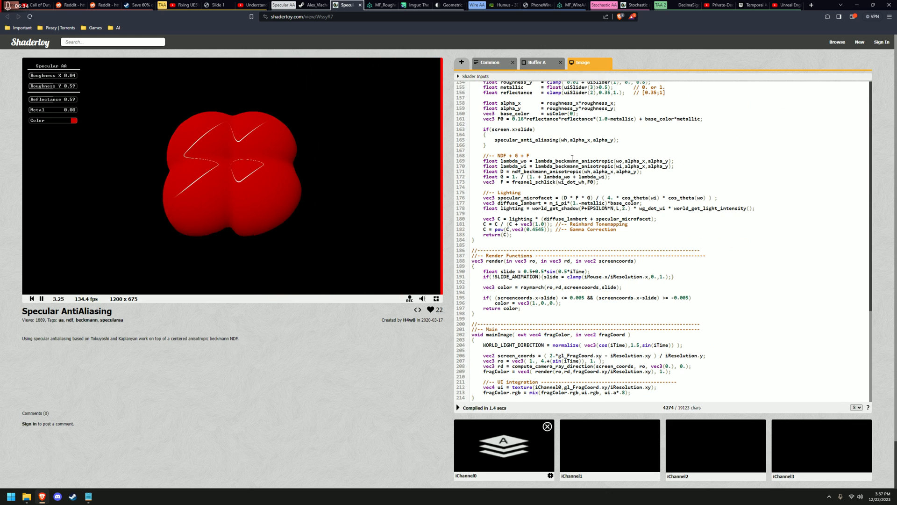
click(378, 4)
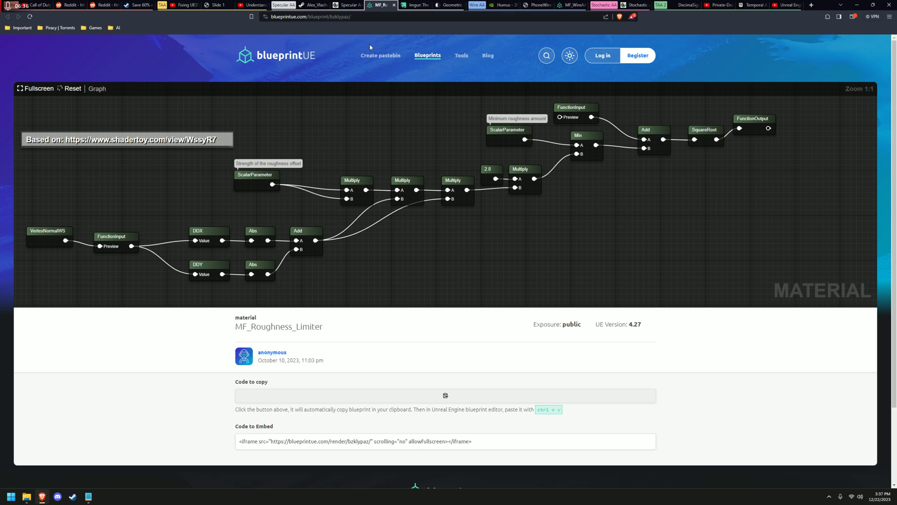
mouse_move(394, 106)
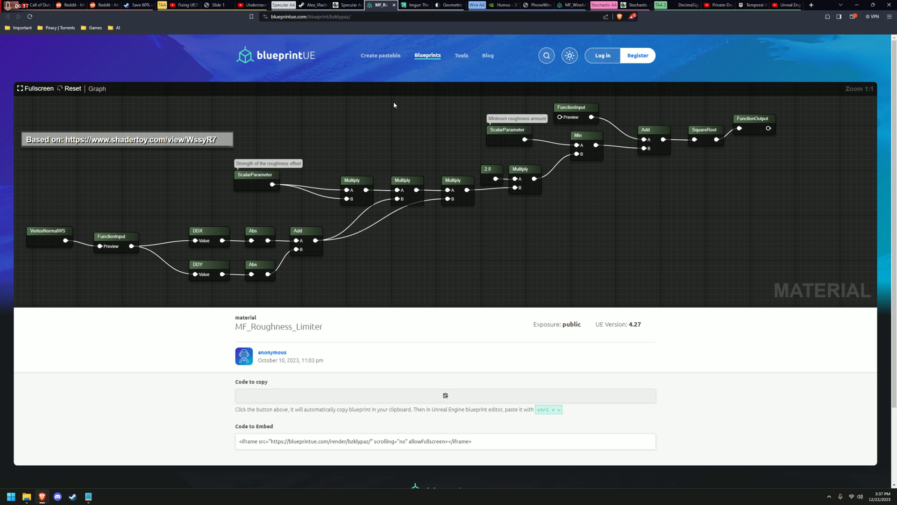
mouse_move(414, 79)
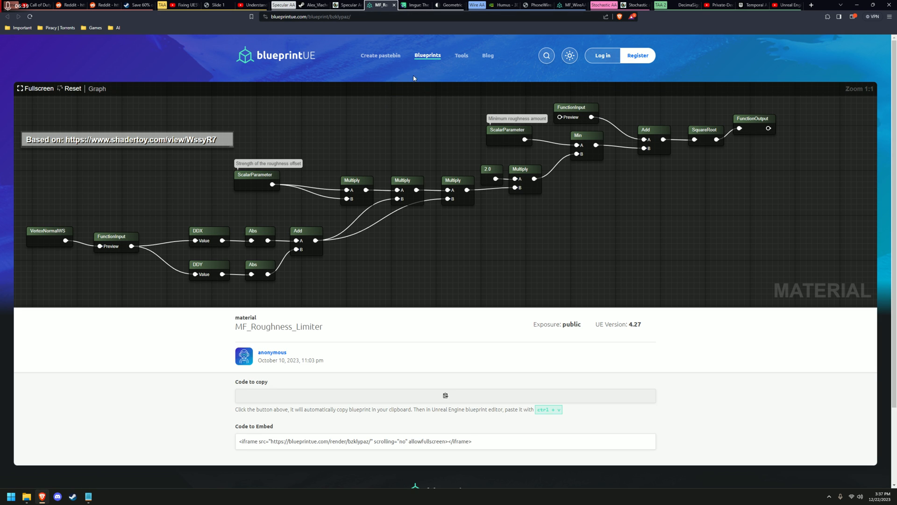
mouse_move(424, 62)
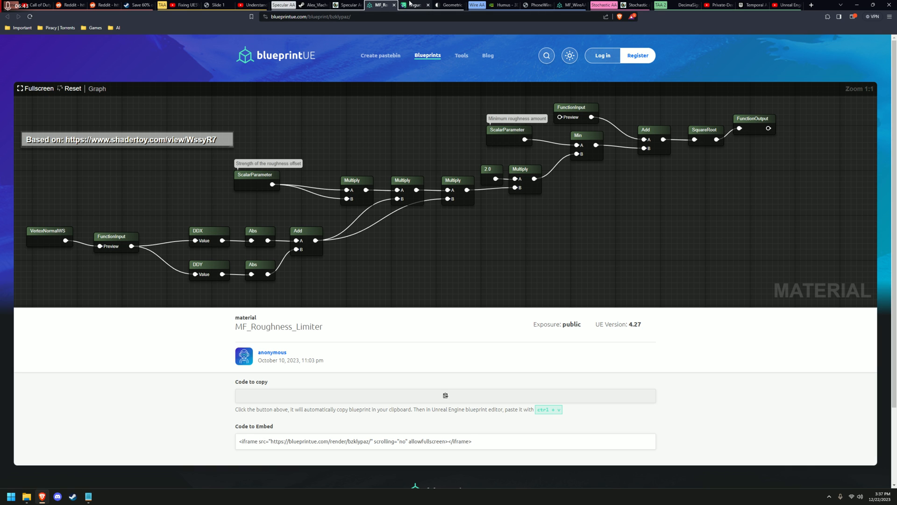
View the Imgur screenshot of Unreal's Normal Curvature to Roughness setting
click(413, 4)
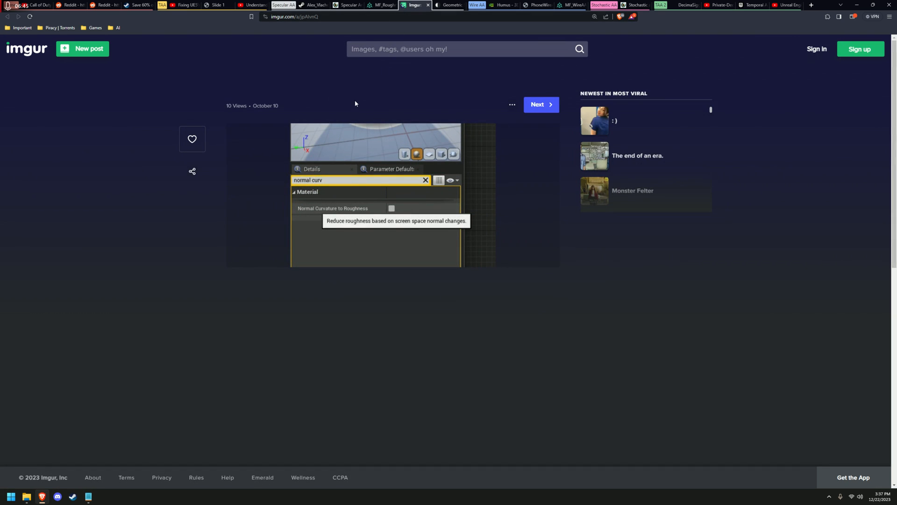
mouse_move(162, 460)
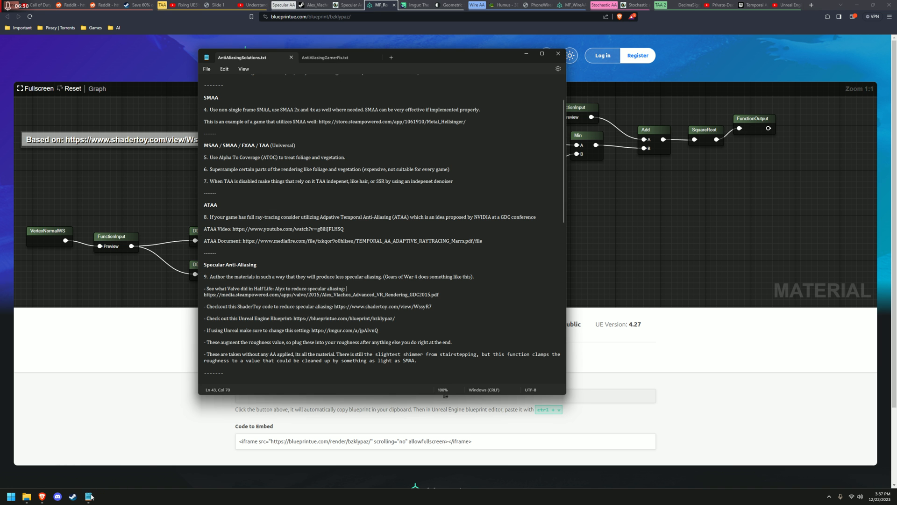
Scroll past the augmented-roughness tip and move to the imgsli Geometric Specular AA comparison
scroll(down, 3)
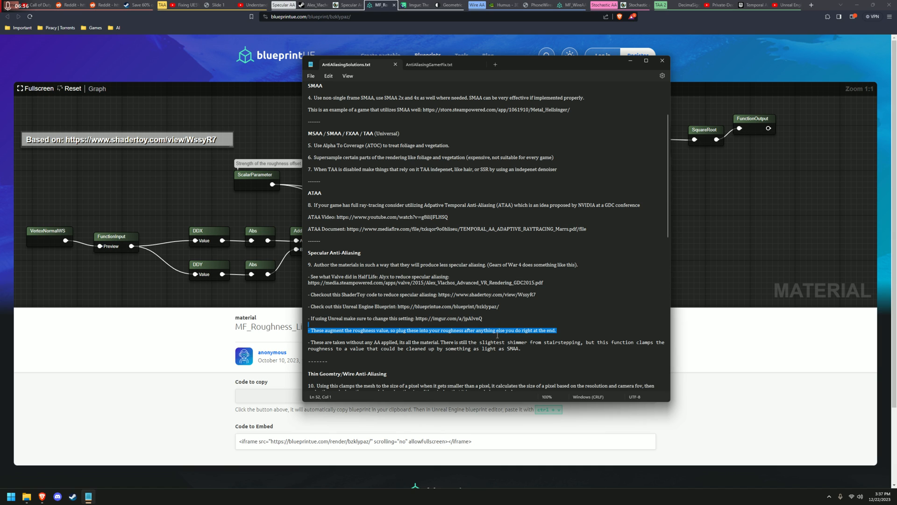
click(562, 329)
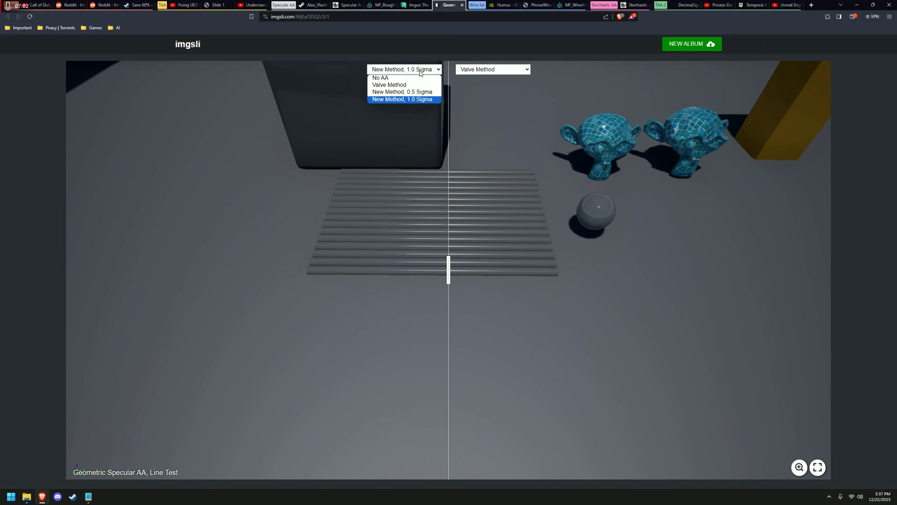
Compare No AA against the Valve Method on the line test, briefly checking the notes in between
click(380, 78)
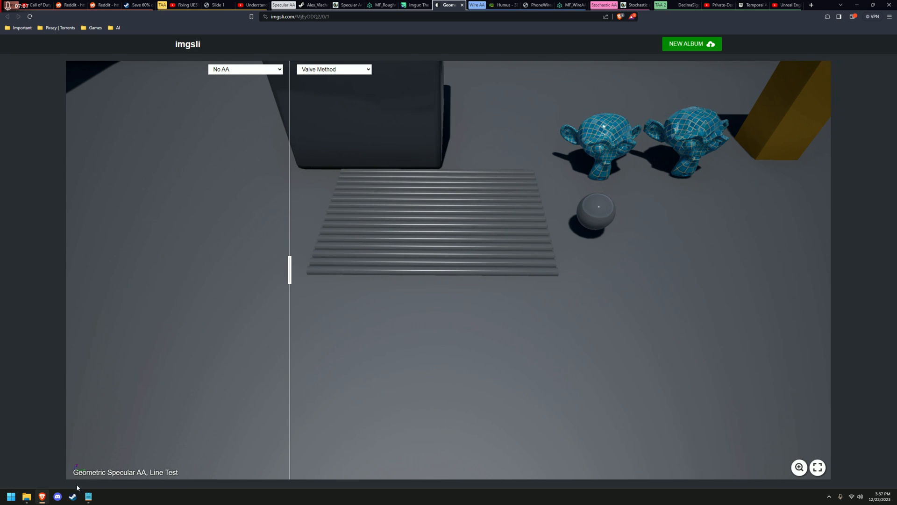
click(88, 497)
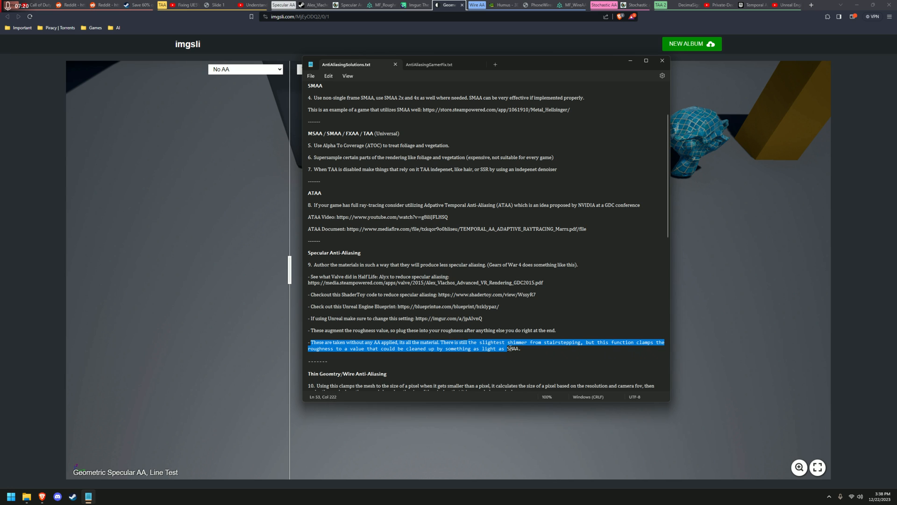
click(662, 61)
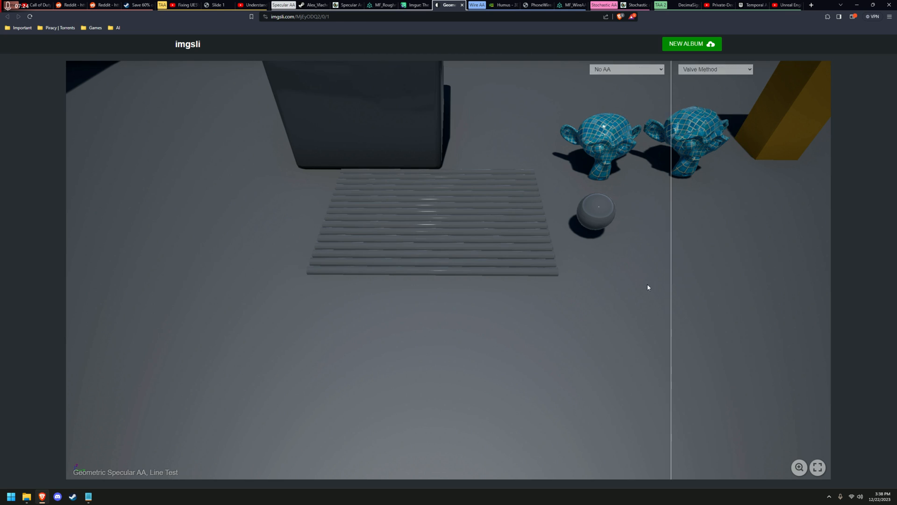
Show the New Method, 1.0 Sigma render on the left side, then bring the anti-aliasing notes forward
click(627, 69)
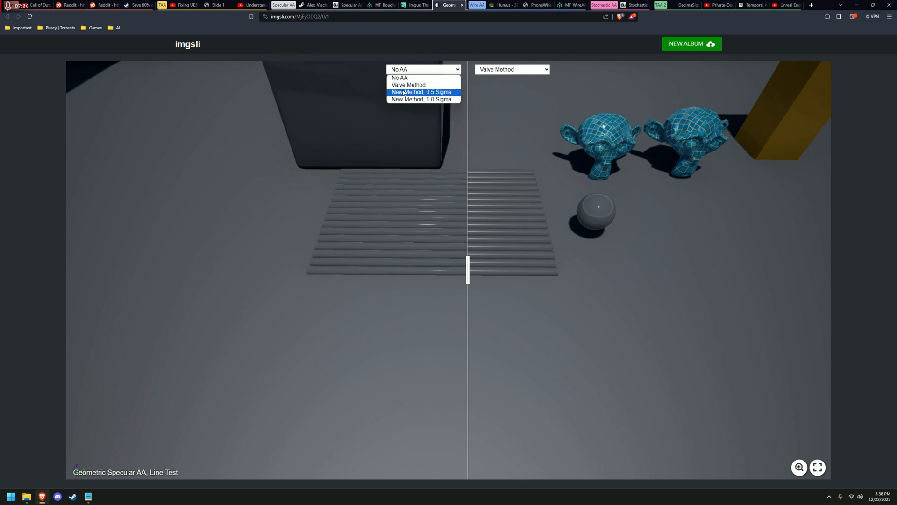
click(421, 92)
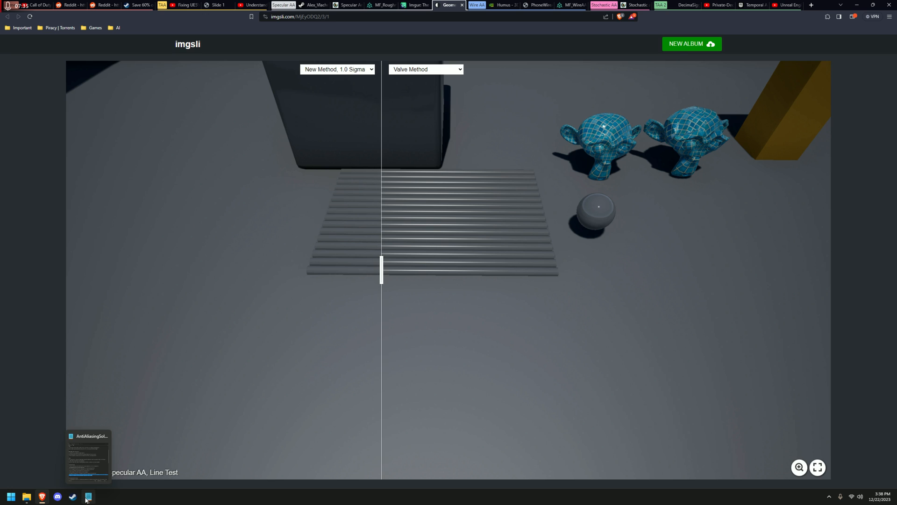
click(88, 456)
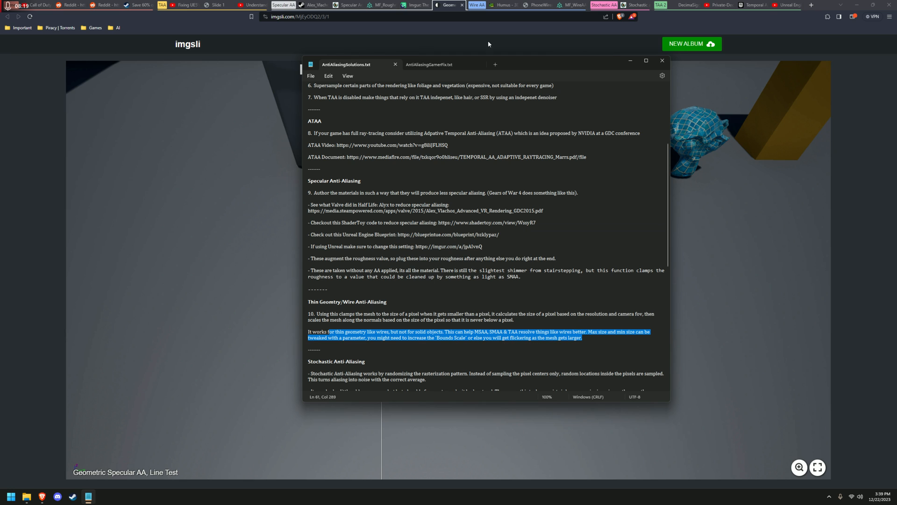
View Humus's Phone-wire AA demo page, then move to the MF_WireAA material blueprint tab
click(503, 6)
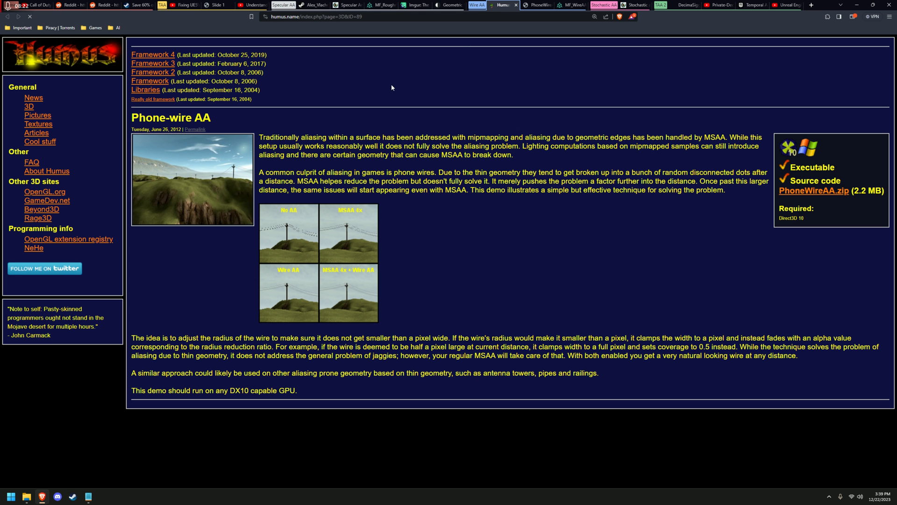
mouse_move(364, 90)
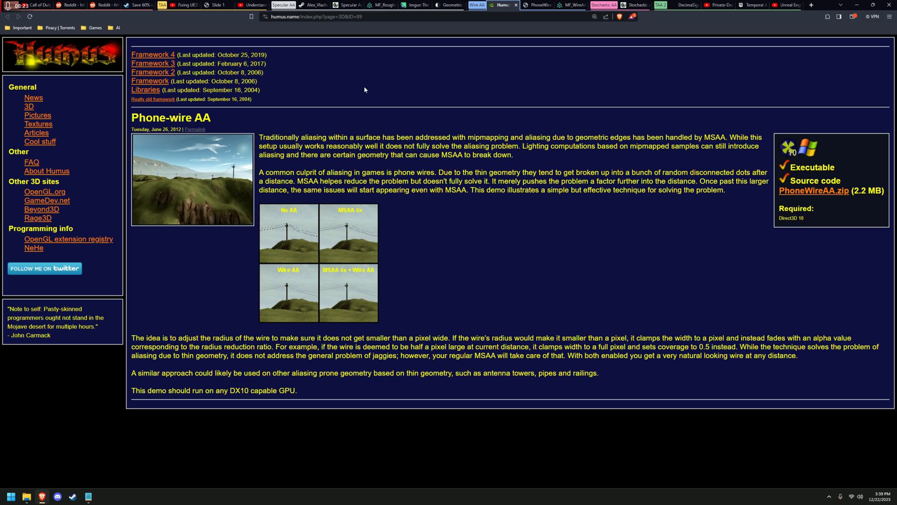
mouse_move(304, 223)
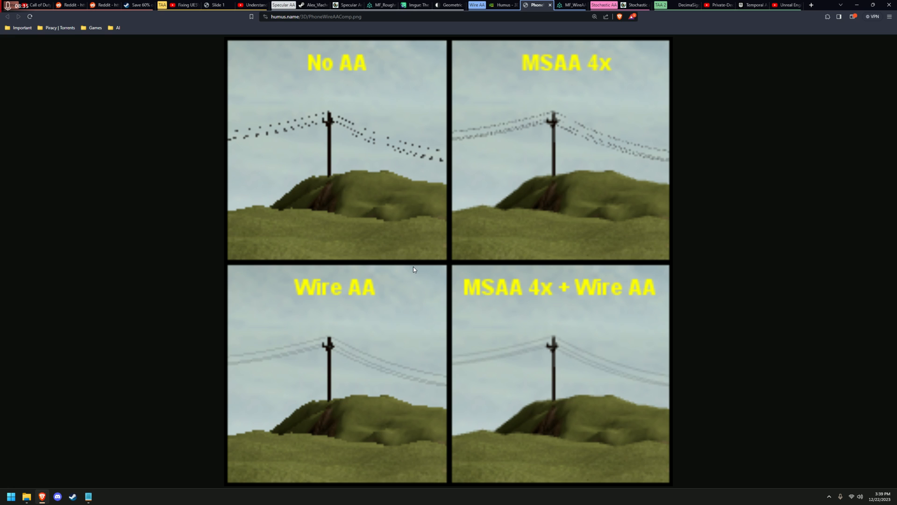
mouse_move(409, 267)
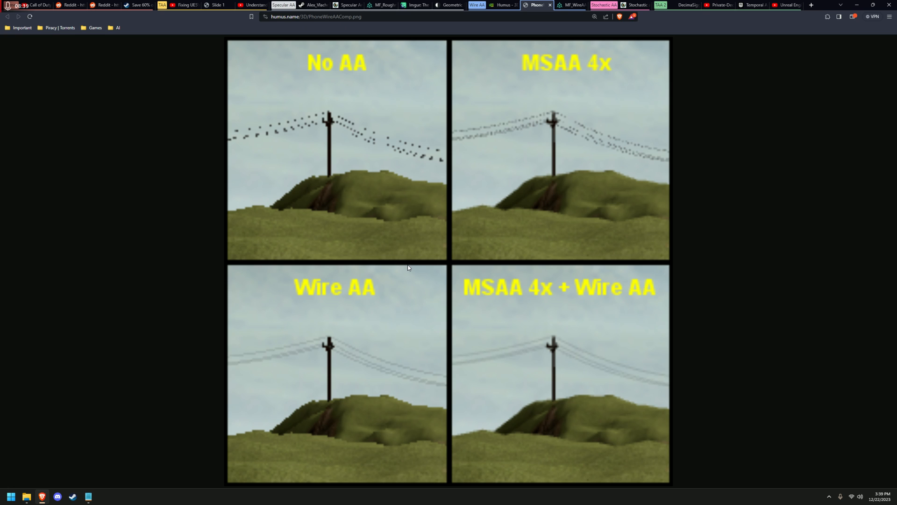
mouse_move(287, 350)
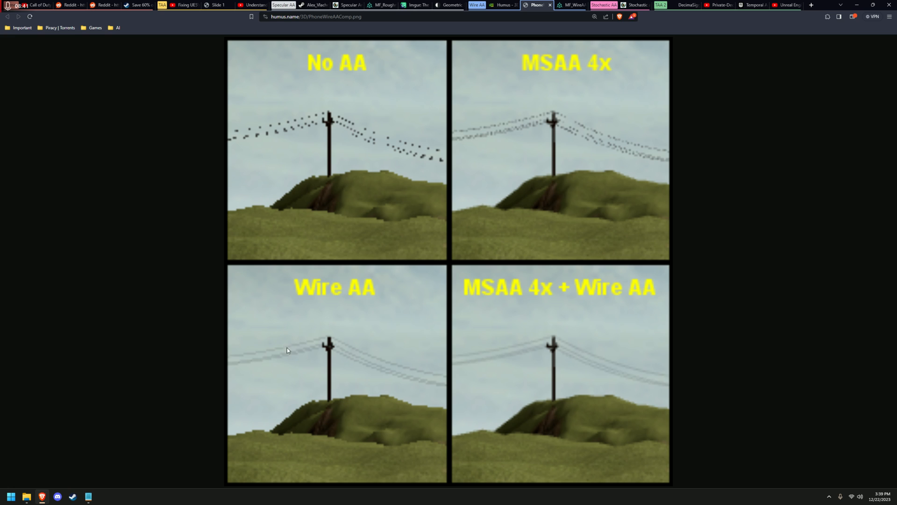
mouse_move(317, 343)
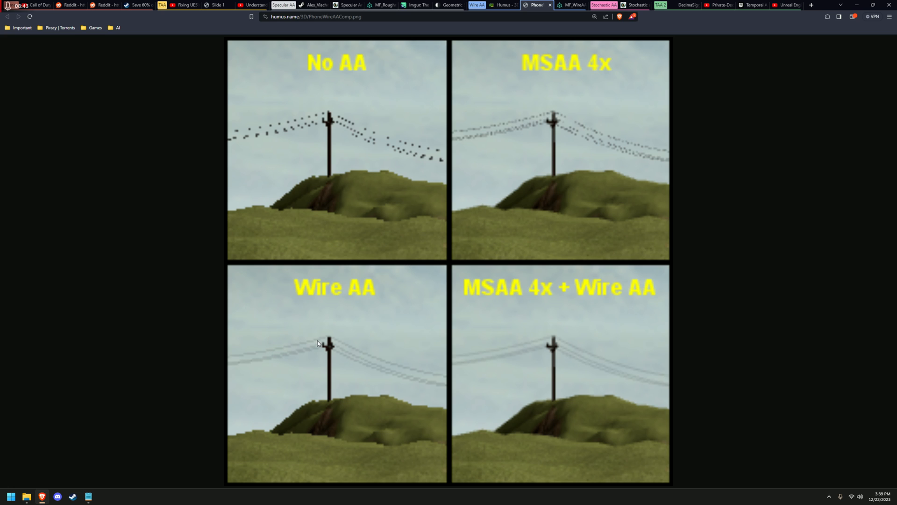
mouse_move(232, 129)
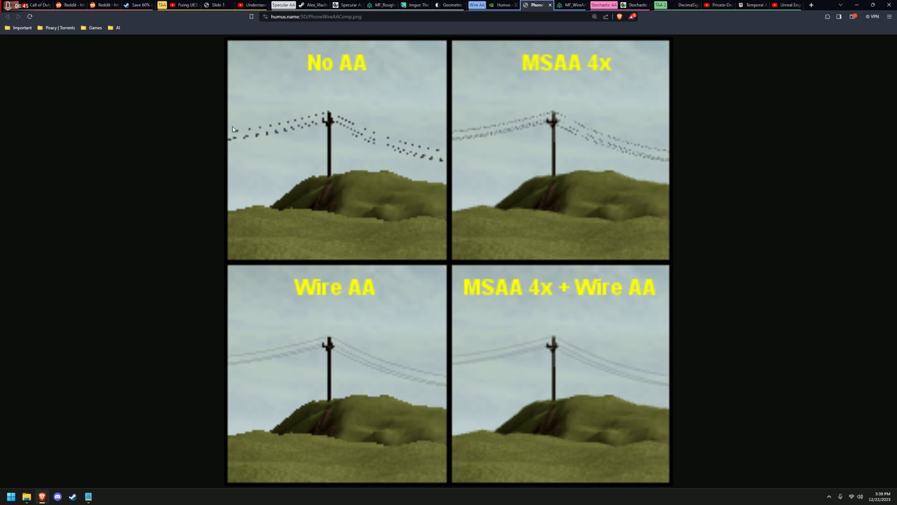
click(570, 4)
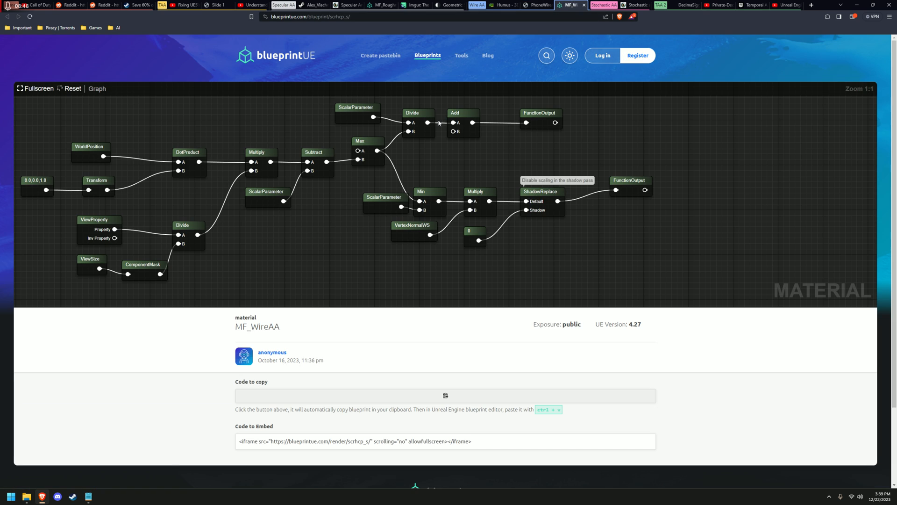
mouse_move(320, 232)
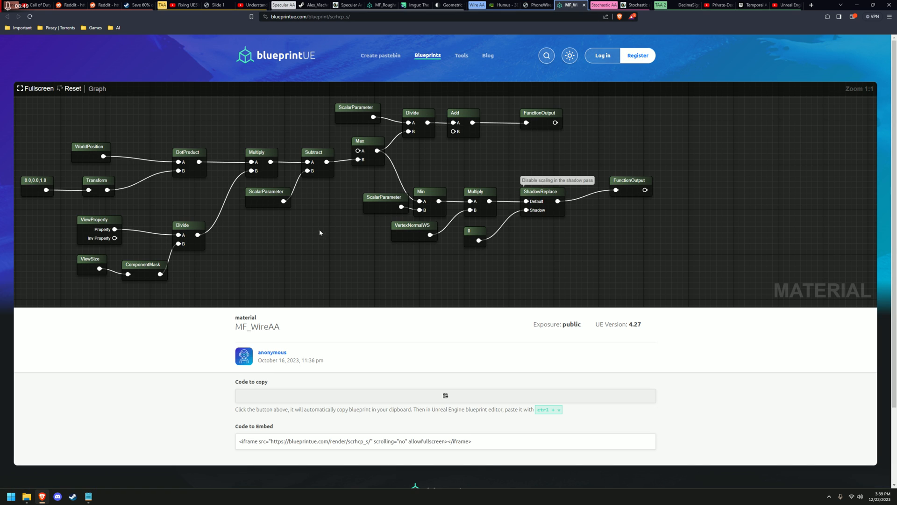
mouse_move(88, 497)
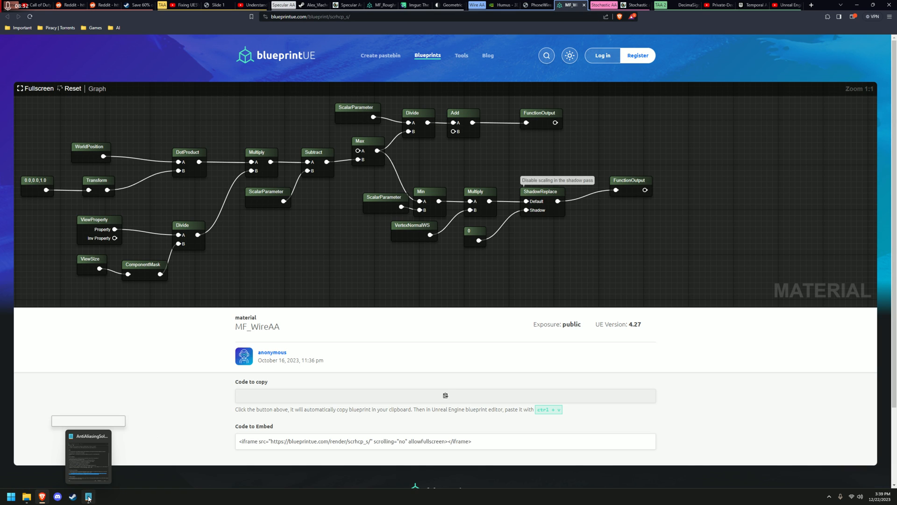
Scroll the notes to the Stochastic Anti-Aliasing tip and bring up its linked Shadertoy shader
click(88, 497)
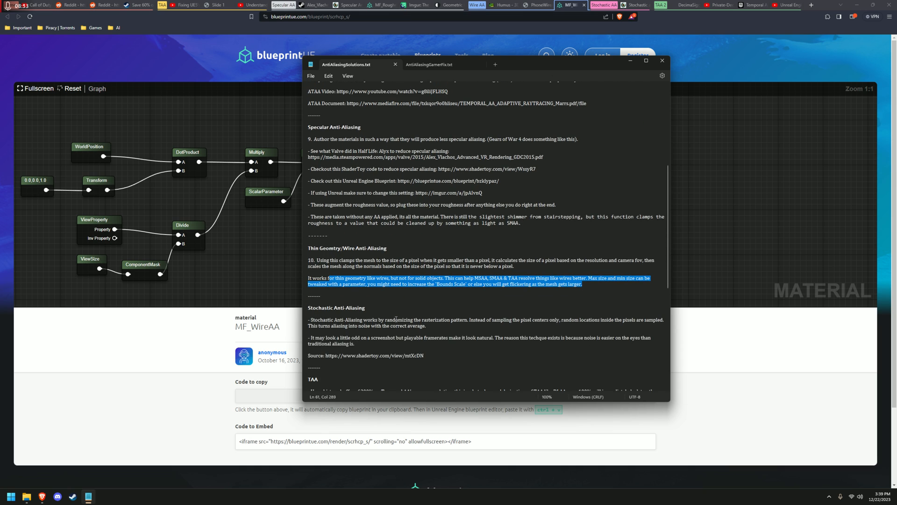
scroll(down, 3)
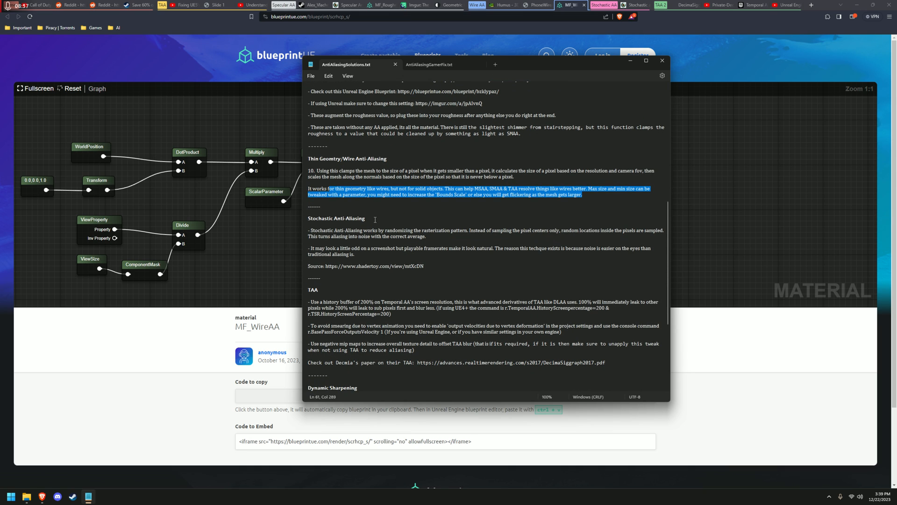
click(311, 230)
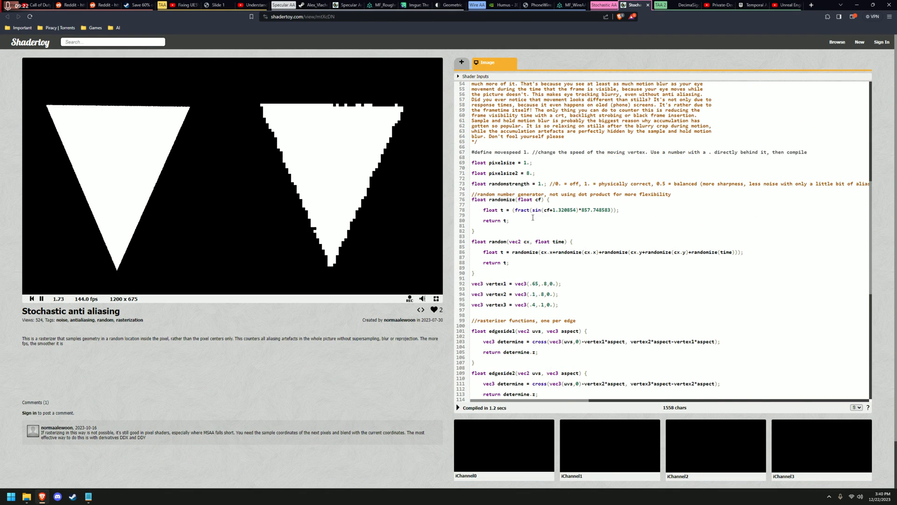
Let the Shadertoy stochastic anti-aliasing shader play in the viewport
click(435, 298)
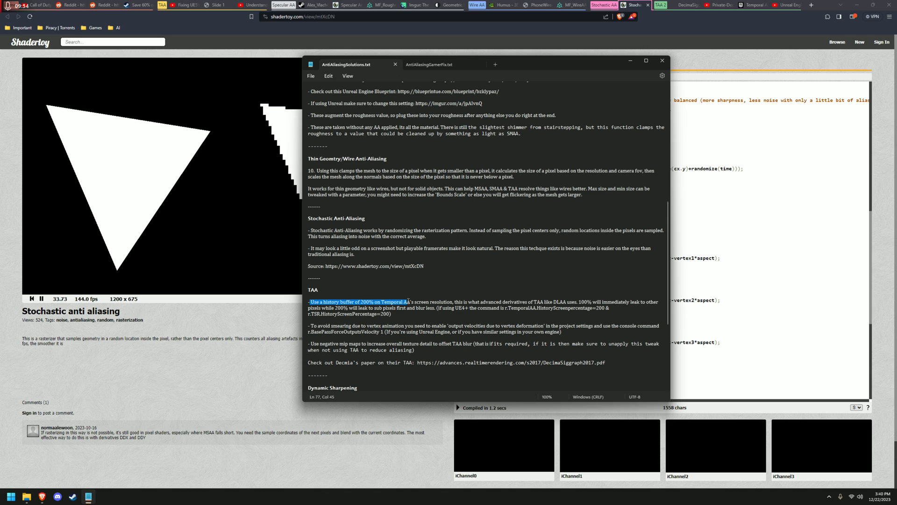
Highlight the TAA history-buffer, 200% DLAA history and Unreal history-percentage tips, then bring up Decima's TAA paper
click(457, 302)
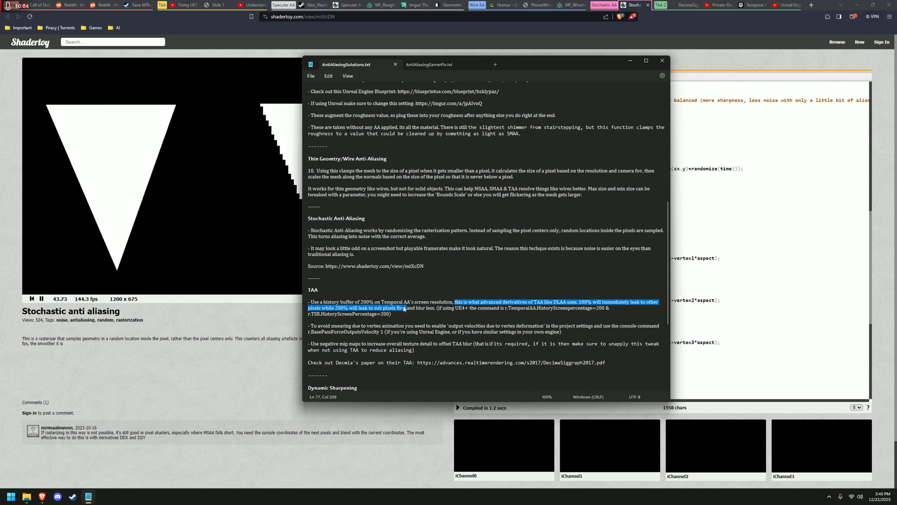
click(441, 309)
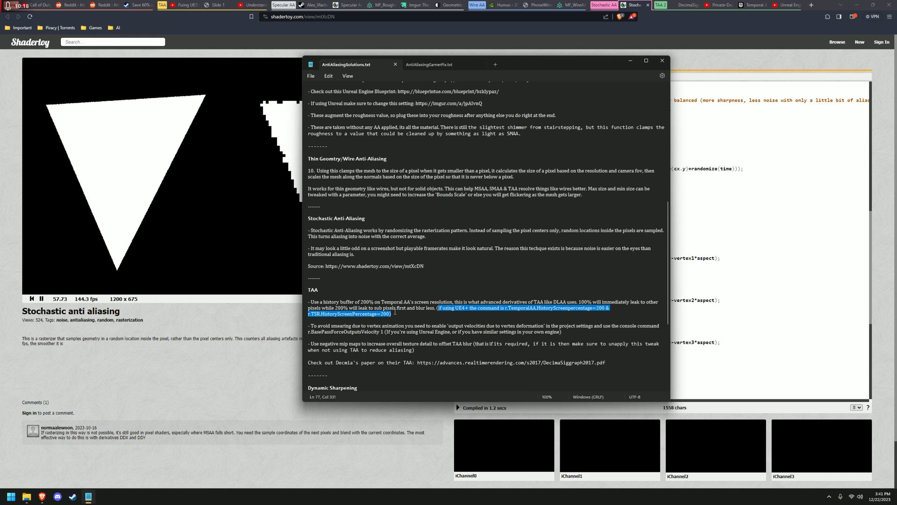
click(320, 325)
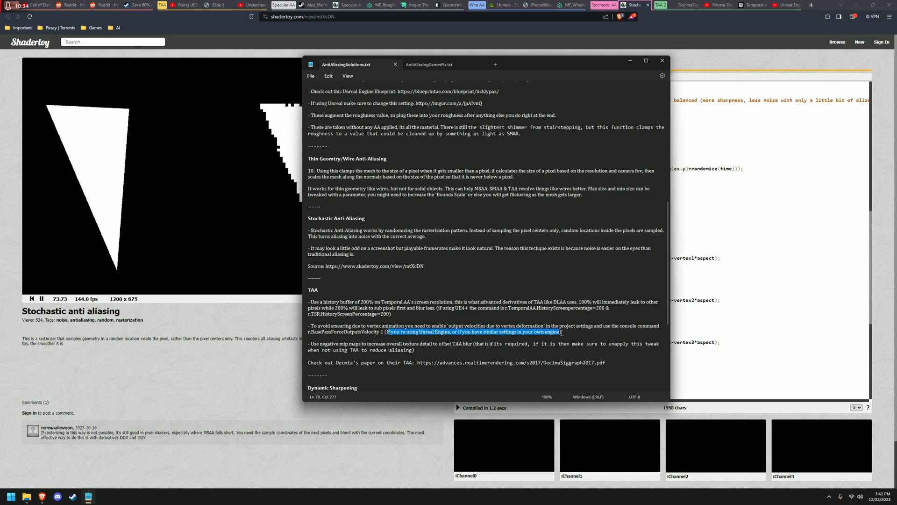
scroll(down, 3)
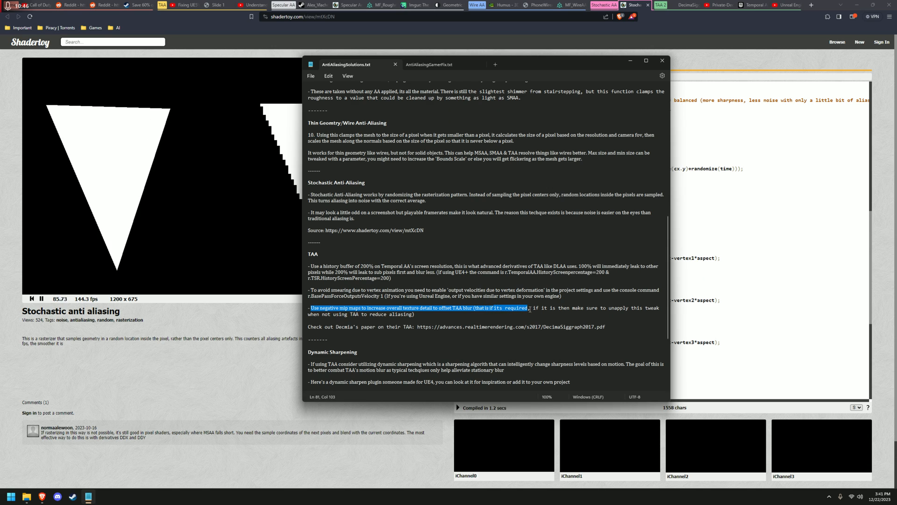
click(533, 308)
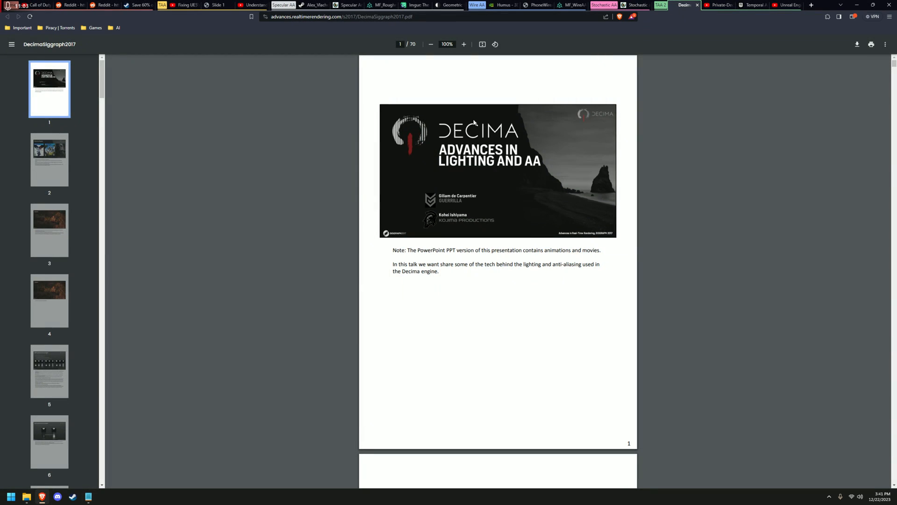
mouse_move(118, 160)
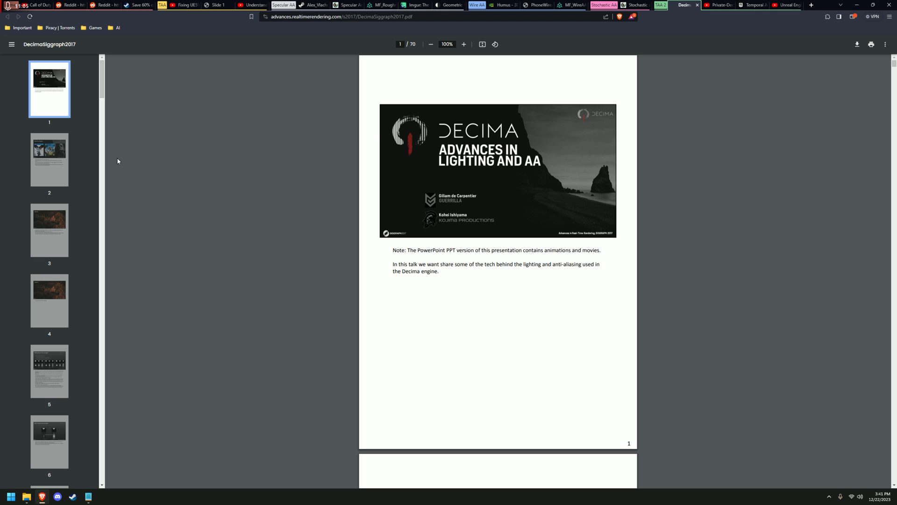
Scroll the Decima Siggraph 2017 deck down to its AA in 1080p section around pages 28–29
scroll(down, 3)
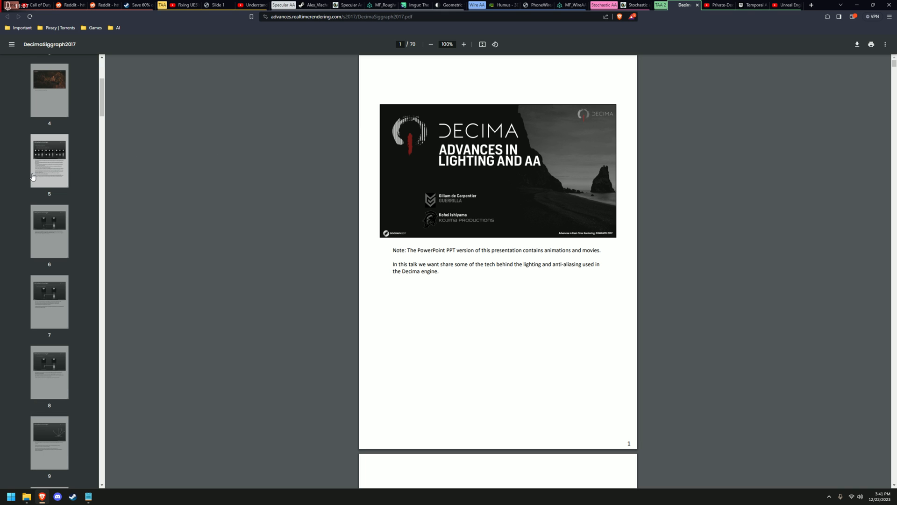
scroll(down, 3)
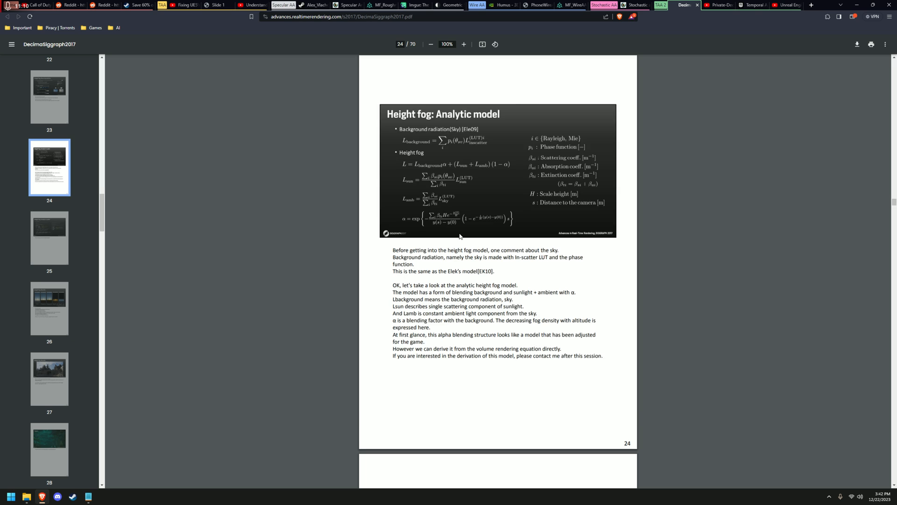
scroll(down, 3)
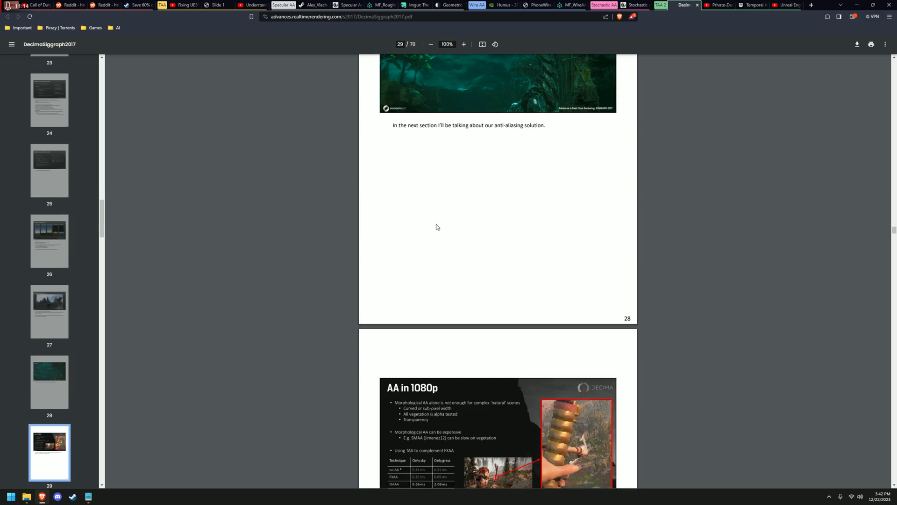
scroll(down, 3)
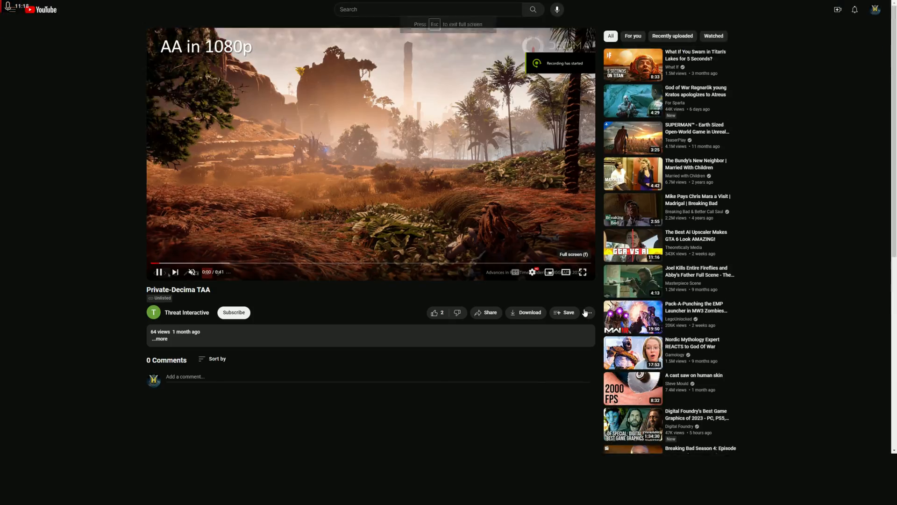
Play the Private-Decima TAA comparison video through FXAA+TAA, then return to the anti-aliasing notes
click(583, 272)
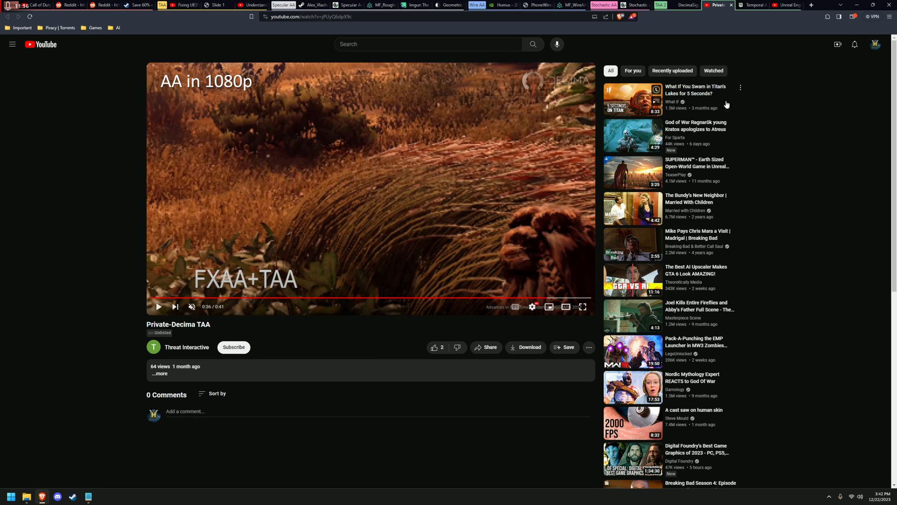
click(751, 5)
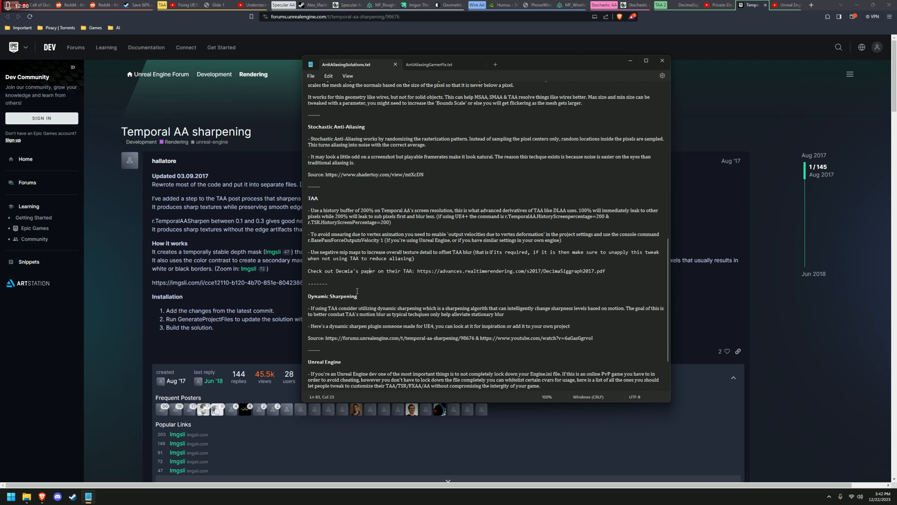
Highlight the Dynamic Sharpening motion-based tip, skim the Unreal TAA-sharpening forum thread, then bring up the visualization video
scroll(down, 3)
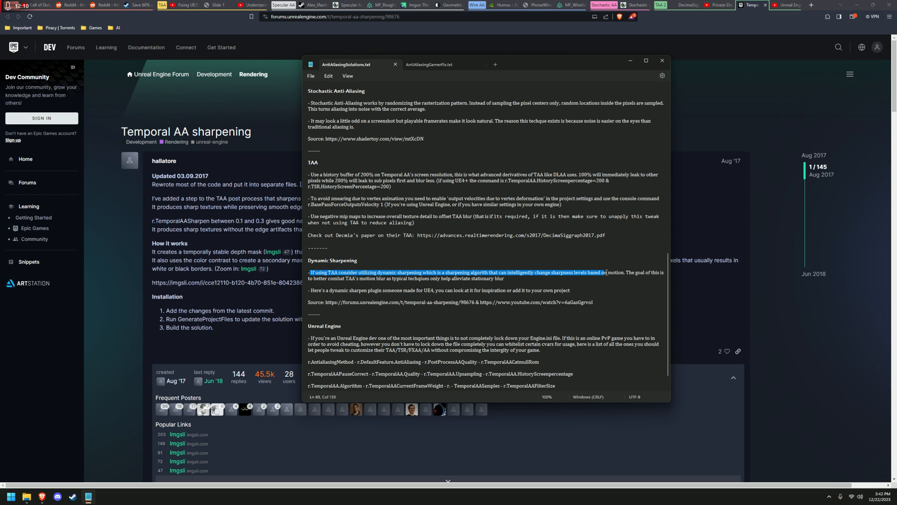
click(627, 272)
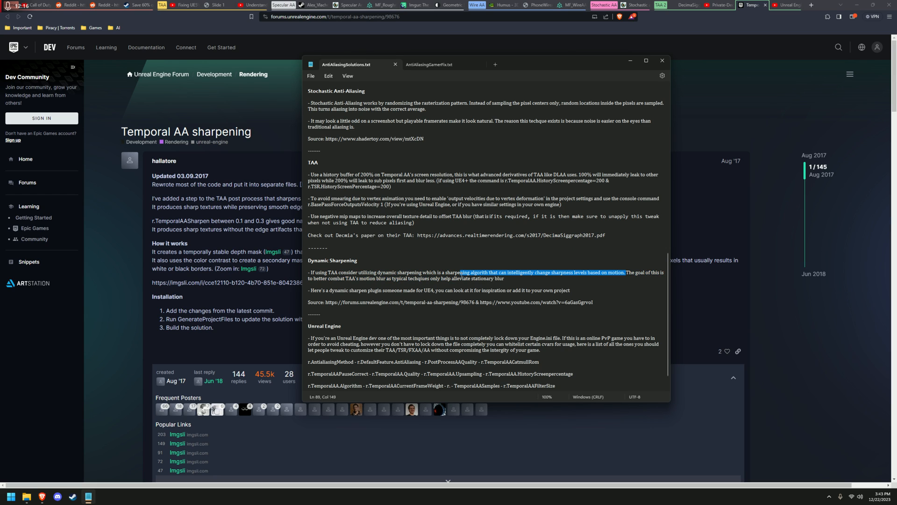
click(505, 279)
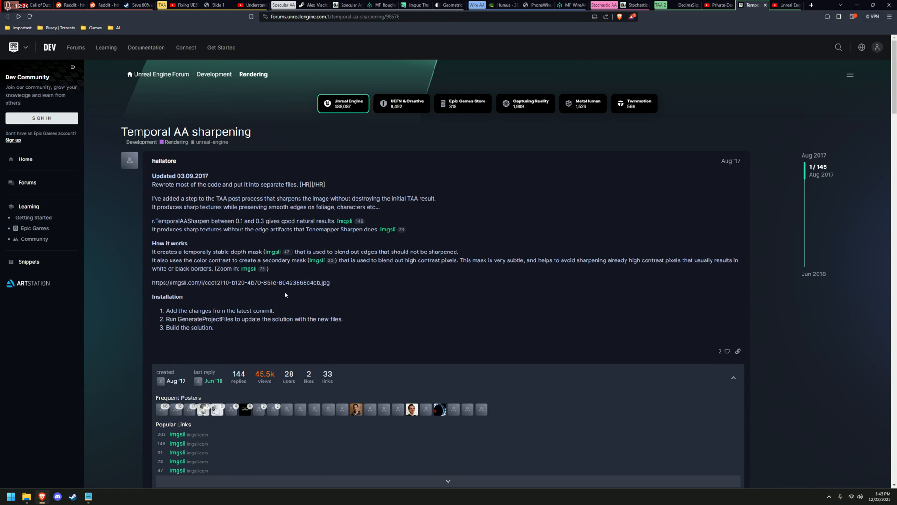
mouse_move(579, 226)
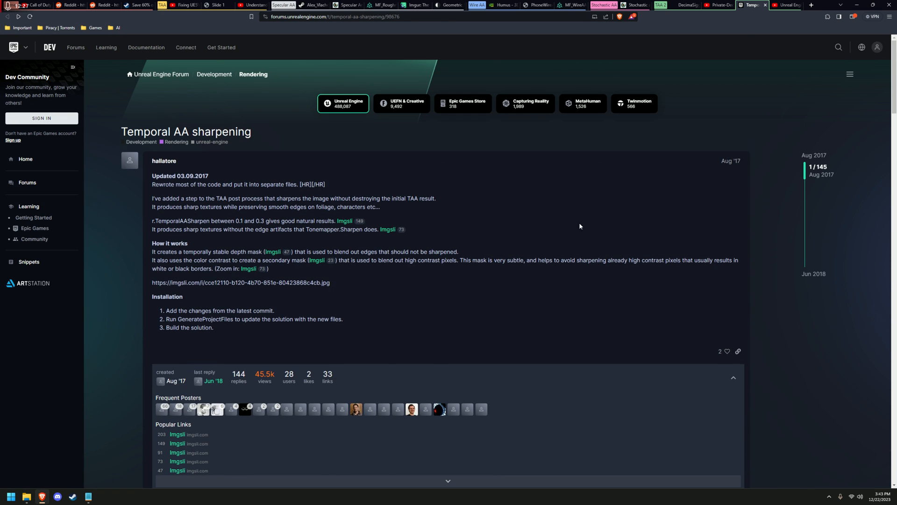
scroll(down, 3)
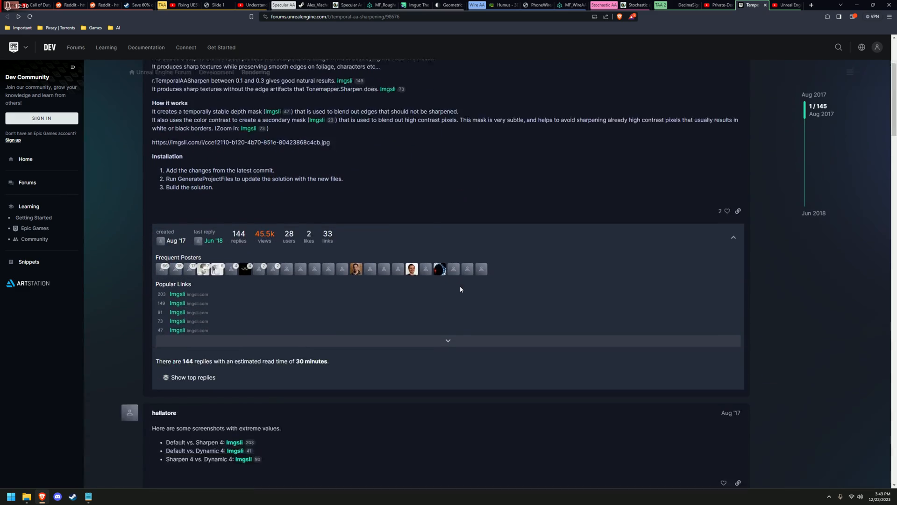
click(785, 5)
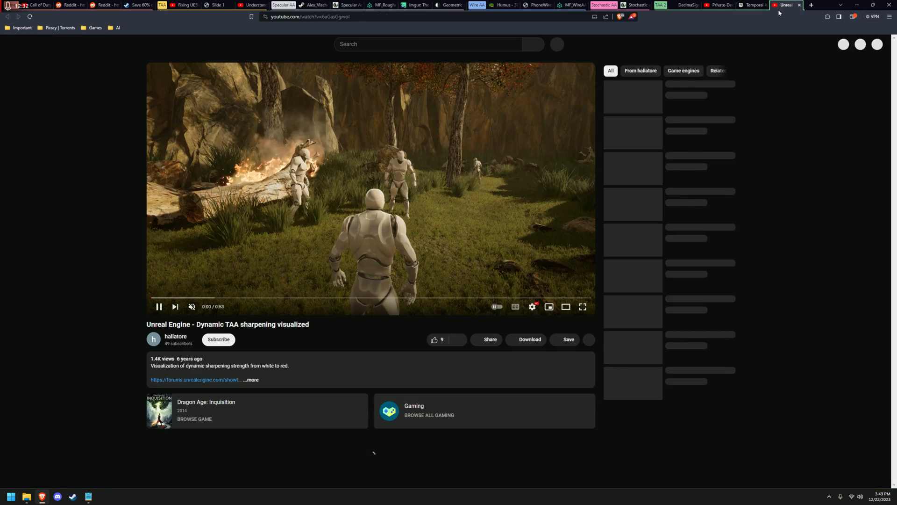
Watch 'Dynamic TAA sharpening visualized' full screen, leave full screen and pause it
click(582, 307)
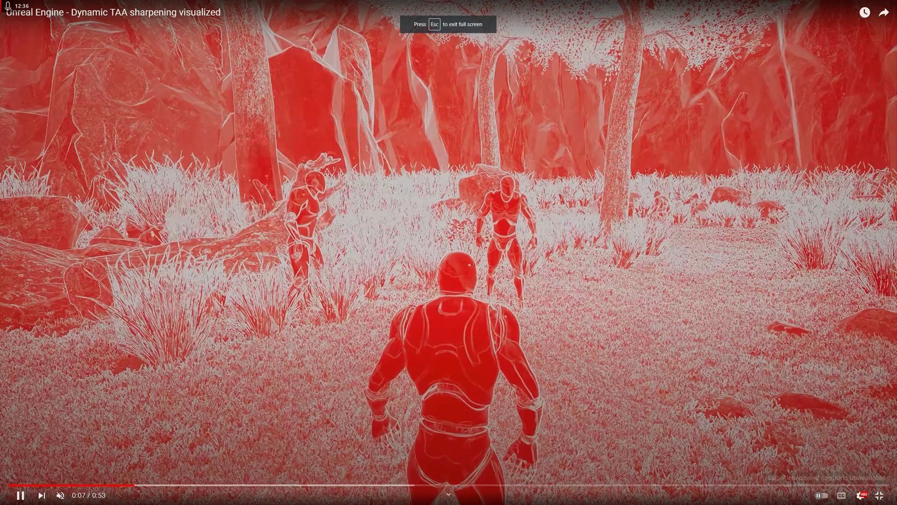
key(Escape)
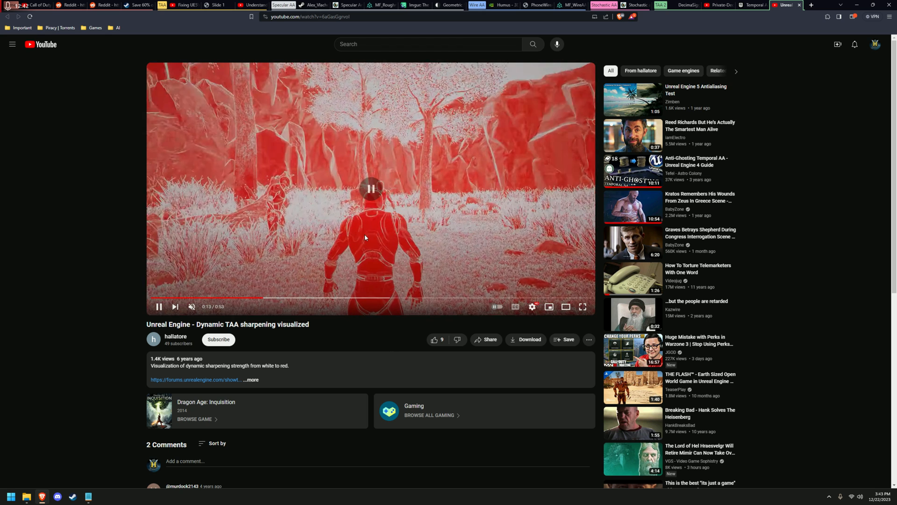
click(88, 496)
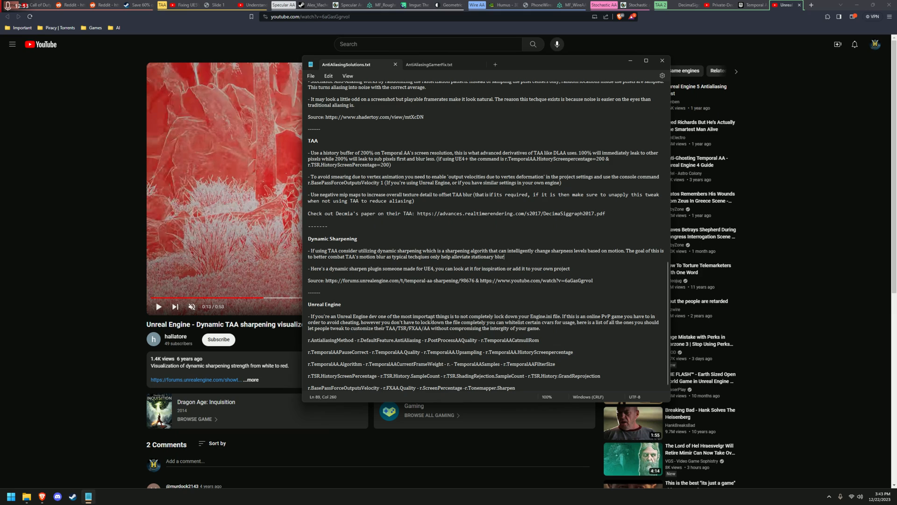
mouse_move(474, 315)
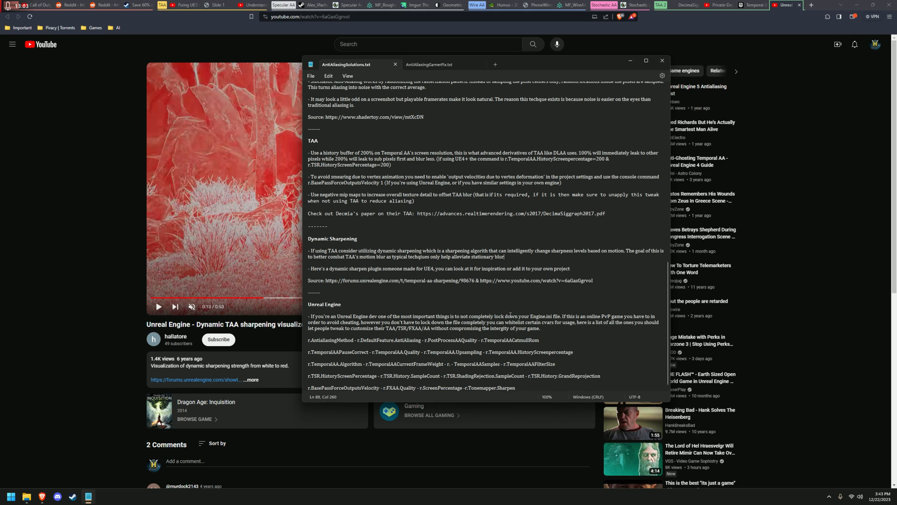
mouse_move(571, 326)
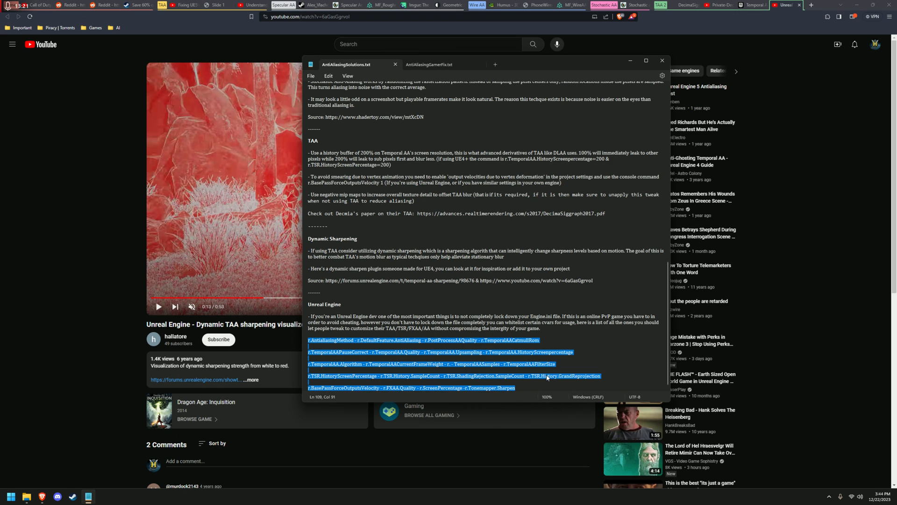
mouse_move(526, 377)
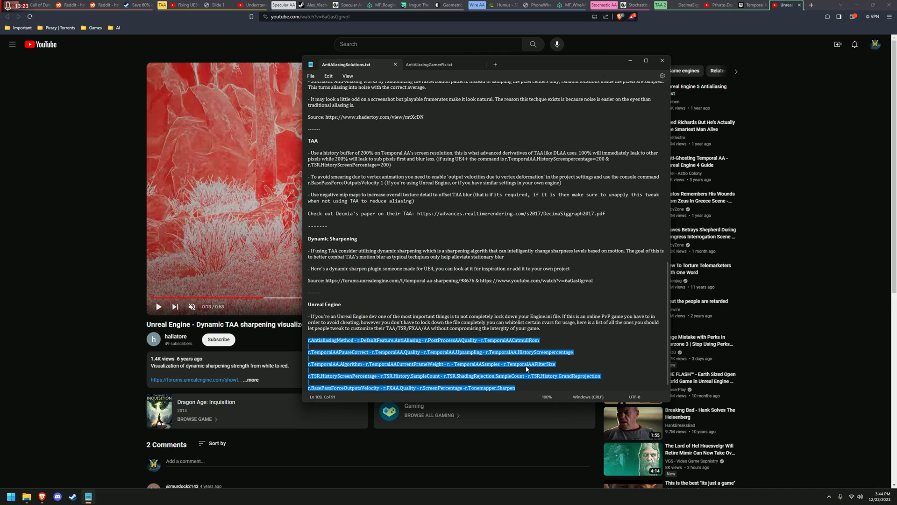
mouse_move(527, 369)
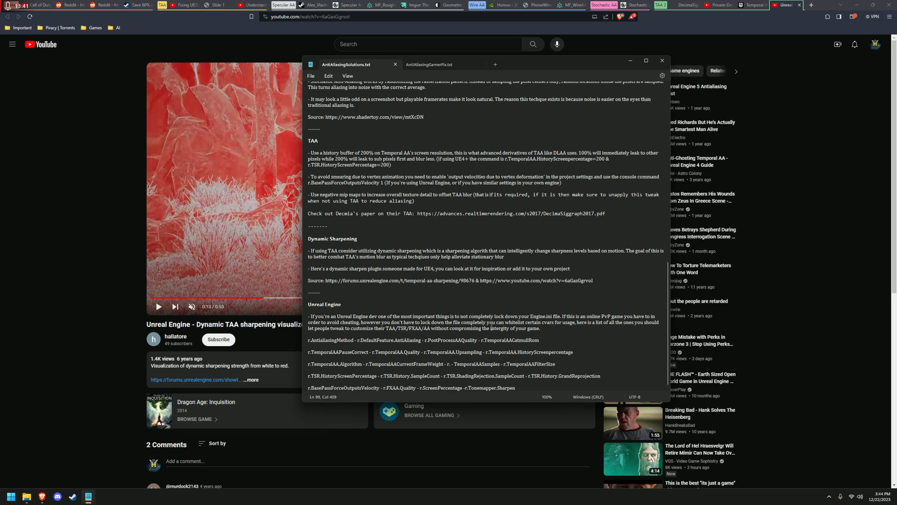
mouse_move(429, 65)
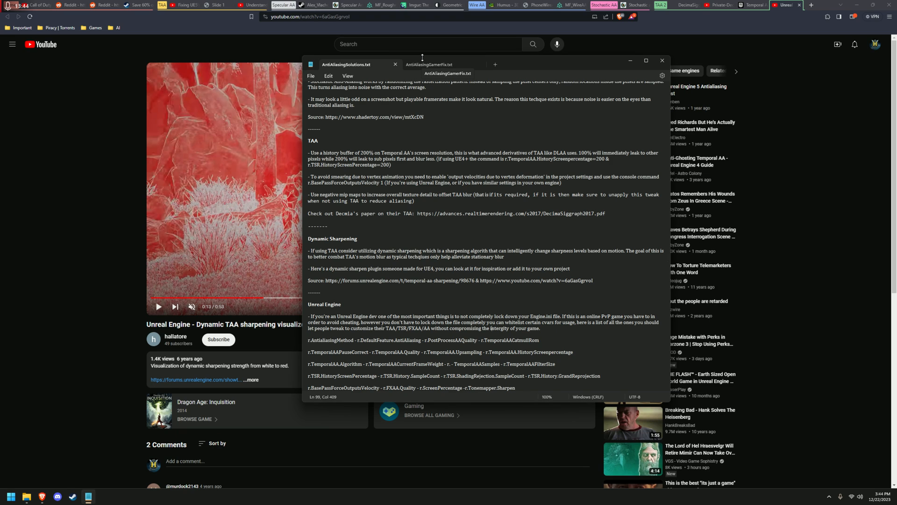
Switch to AntiAliasingGamerFix.txt and go over the TAA-tweak and DLSS/DLAA tips
click(429, 64)
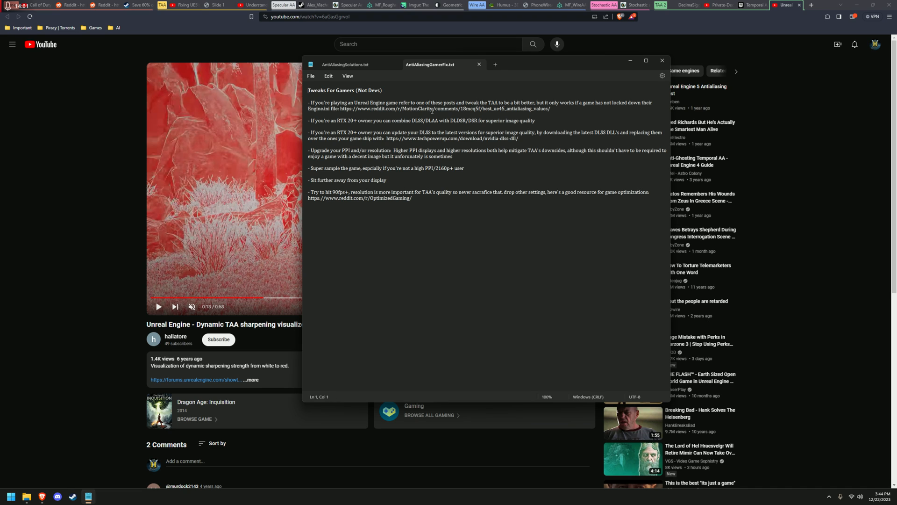
click(407, 114)
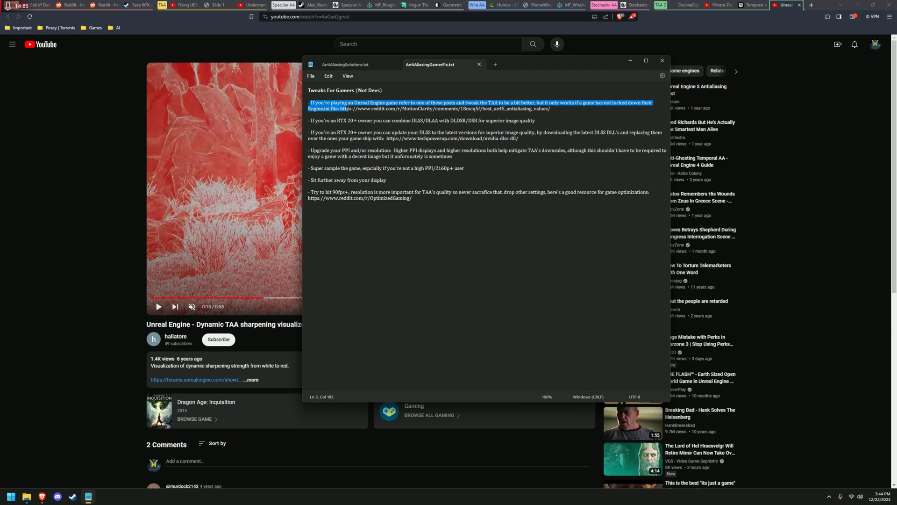
click(501, 103)
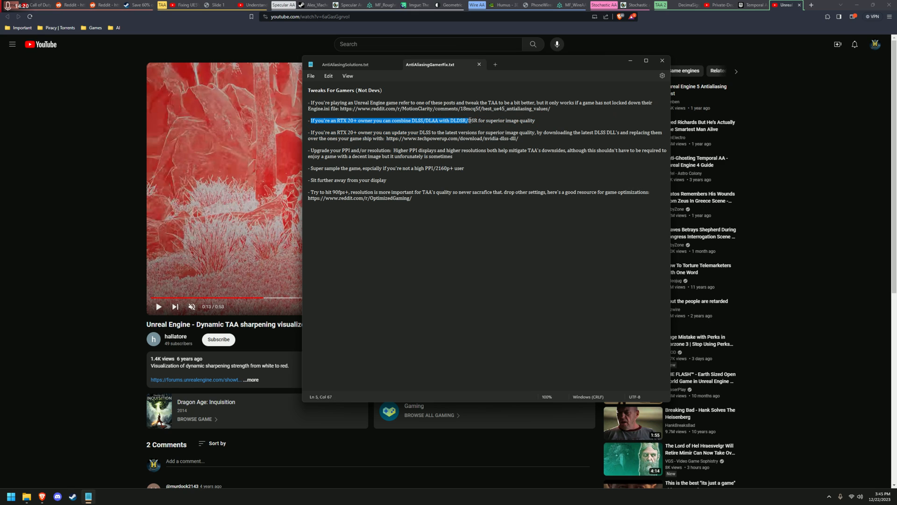
click(549, 121)
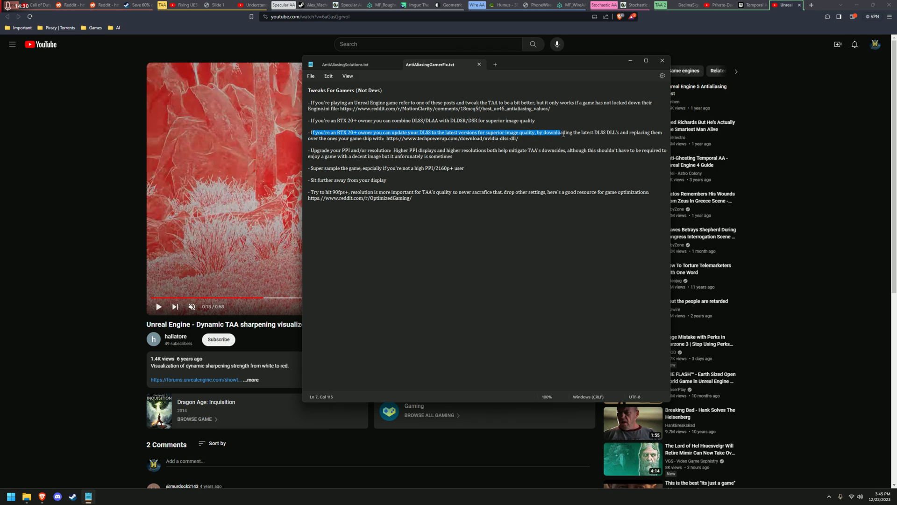
Go through the DLSS update, resolution, supersampling and 90fps tips down to the OptimizedGaming link
click(589, 131)
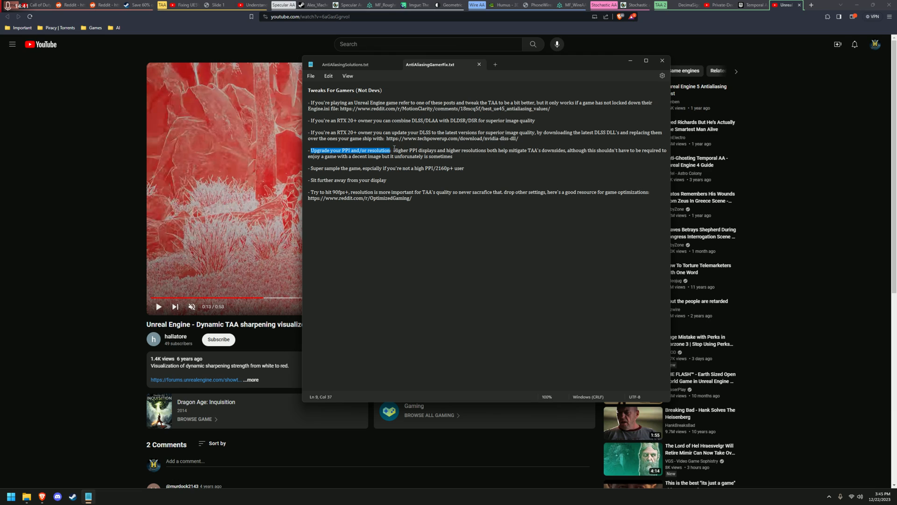
click(479, 150)
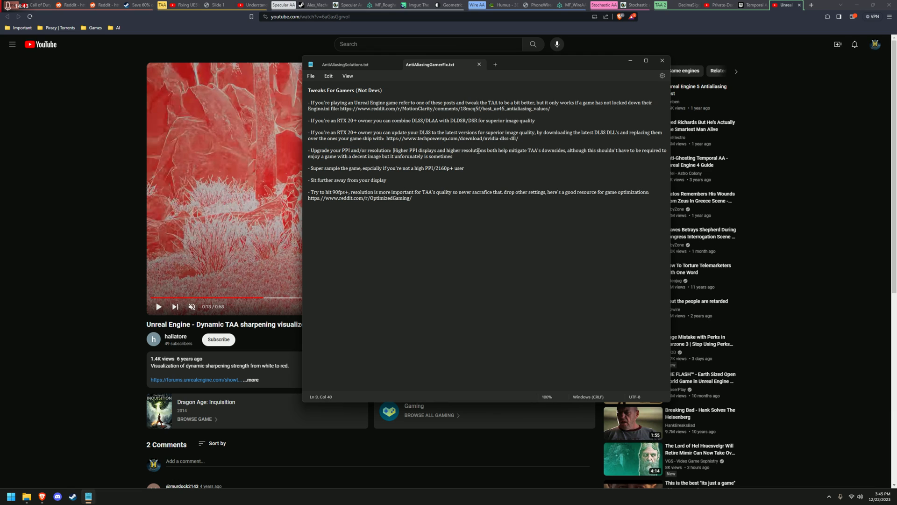
mouse_move(574, 156)
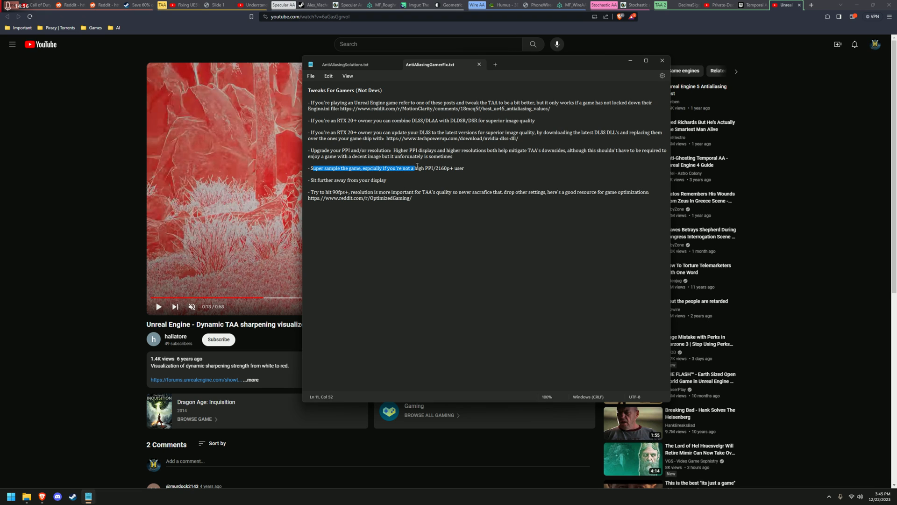
click(465, 168)
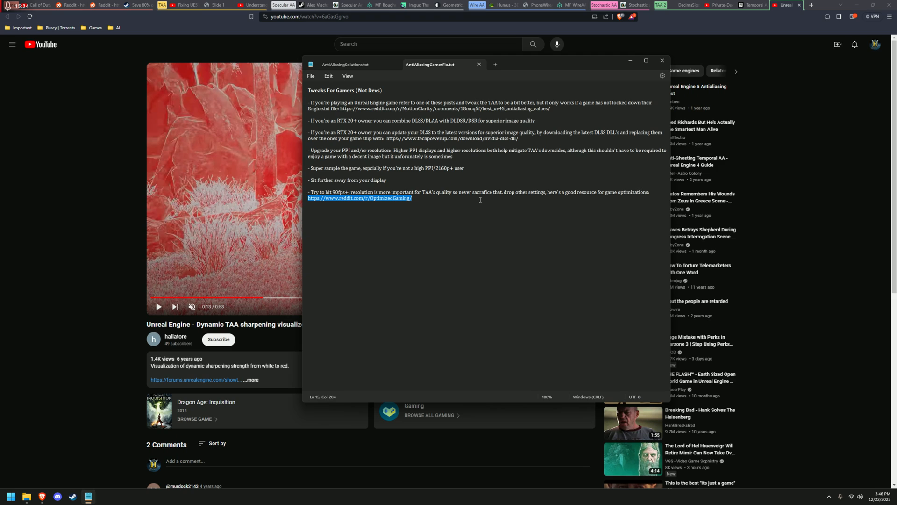
mouse_move(449, 200)
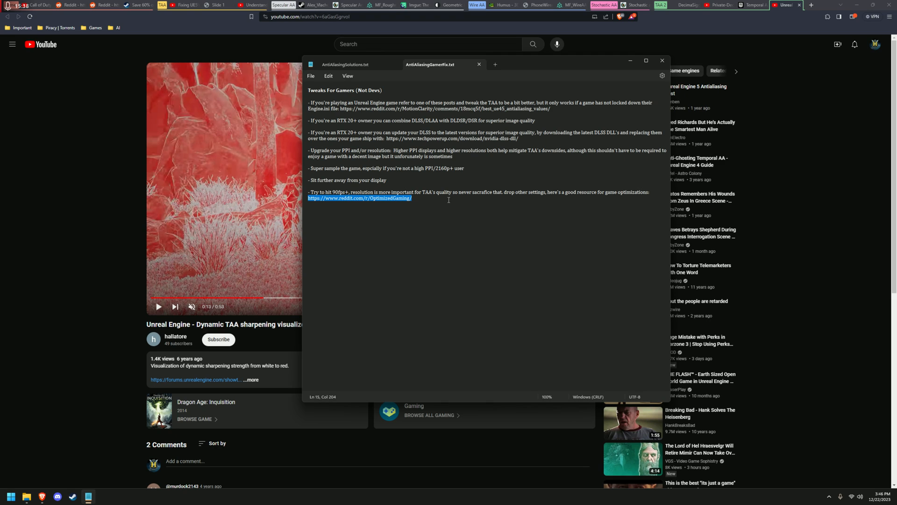
click(428, 187)
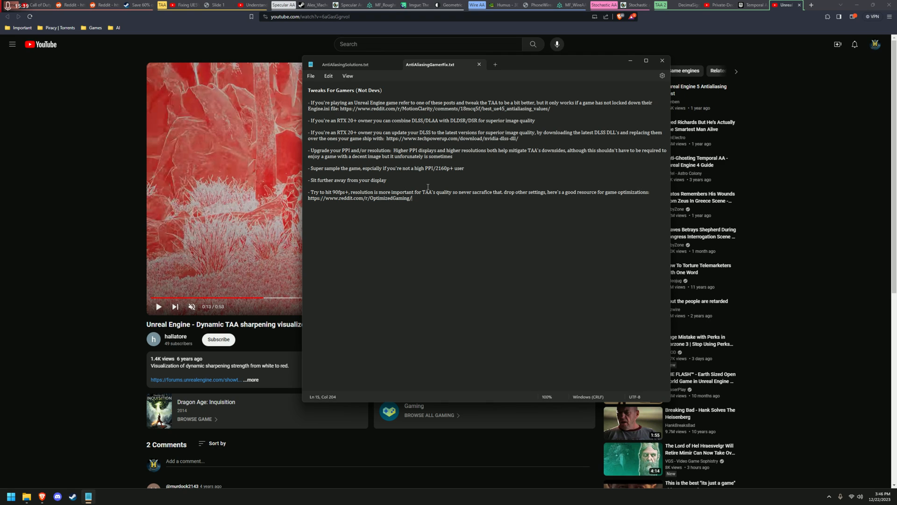